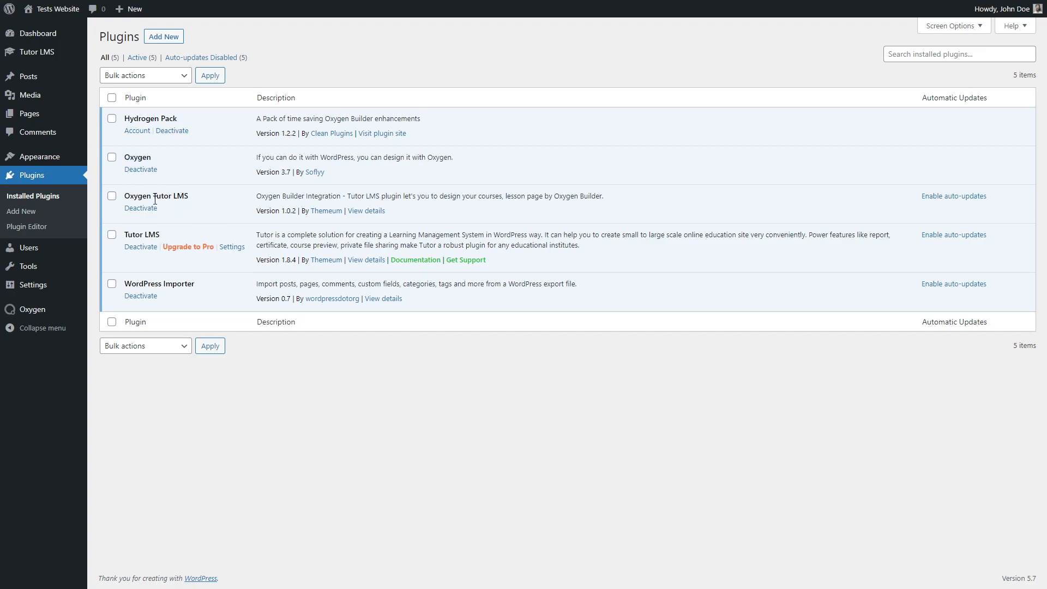
mouse_move(166, 240)
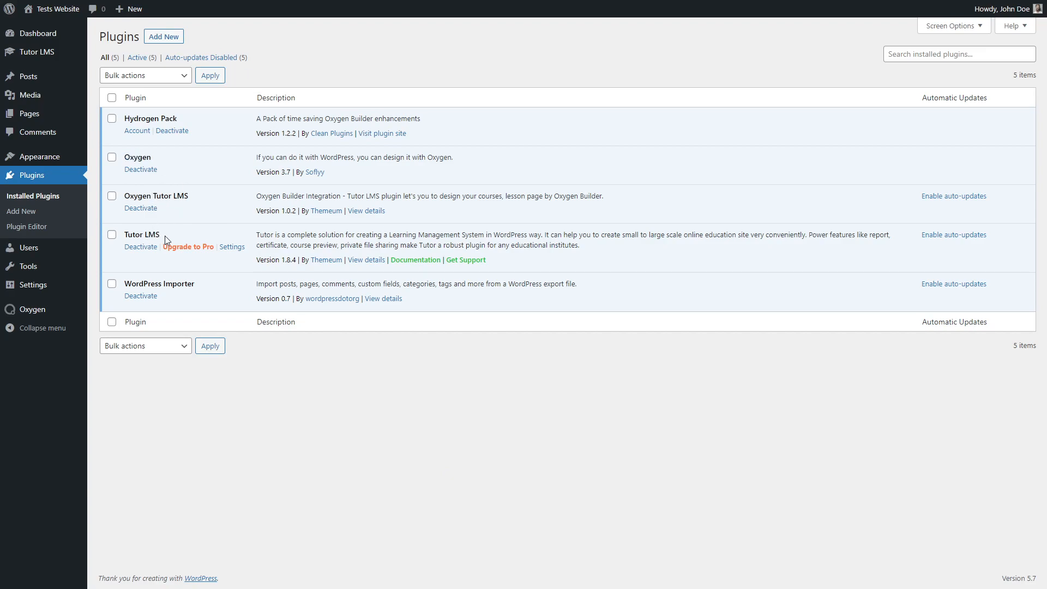
mouse_move(175, 235)
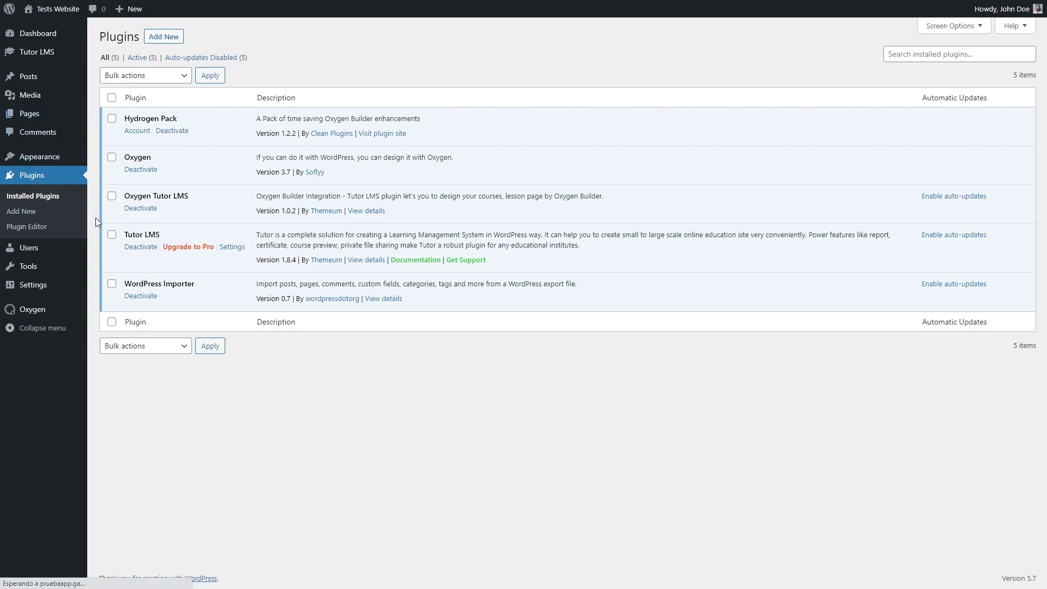
Step: Review the site's Pages, then go to Tutor LMS > Settings General tab with no dashboard page chosen
click(31, 113)
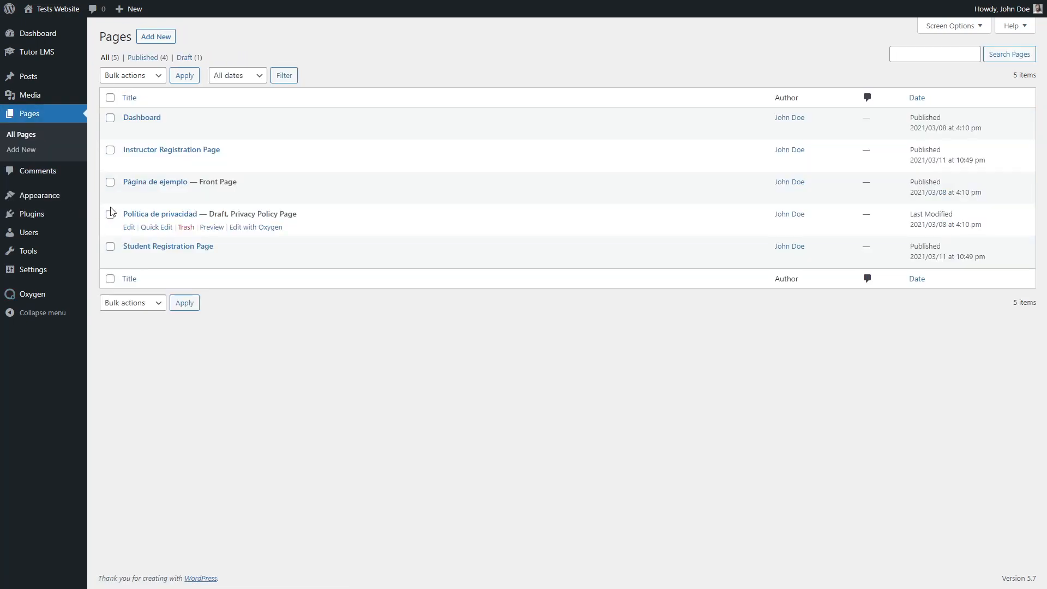
mouse_move(170, 118)
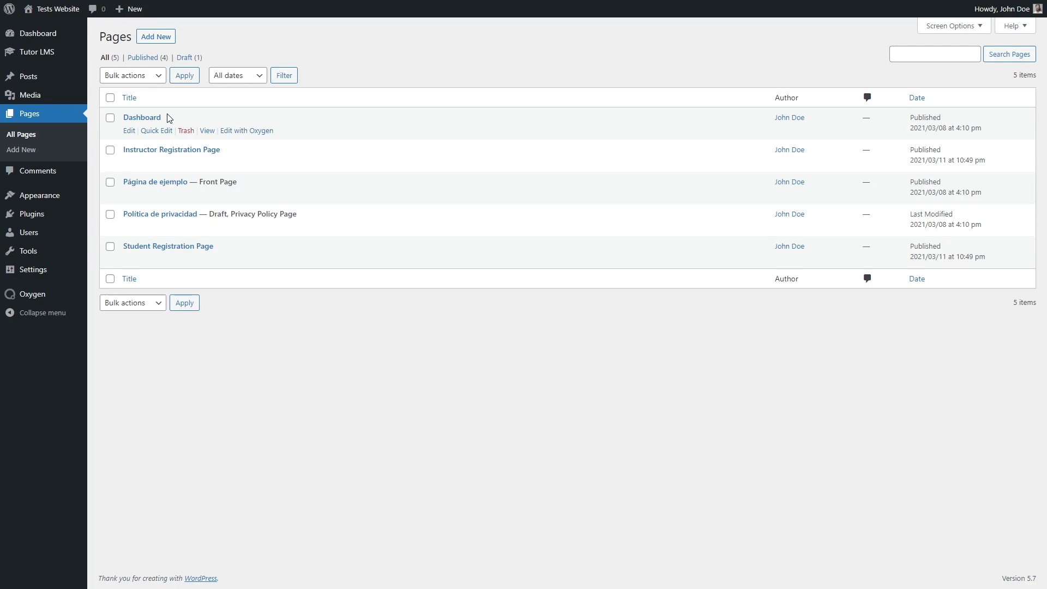
mouse_move(170, 119)
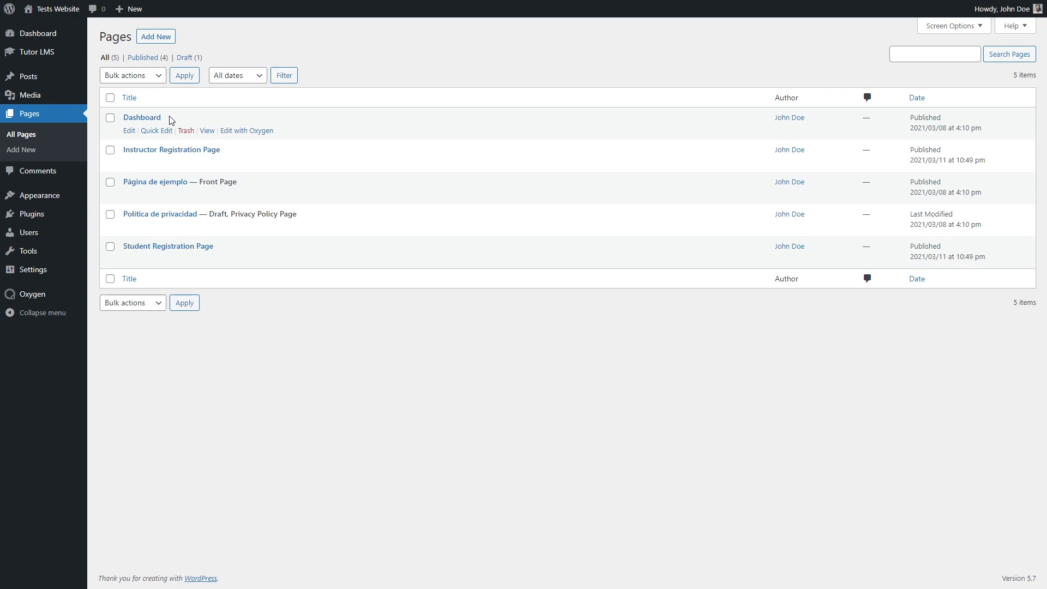
click(33, 270)
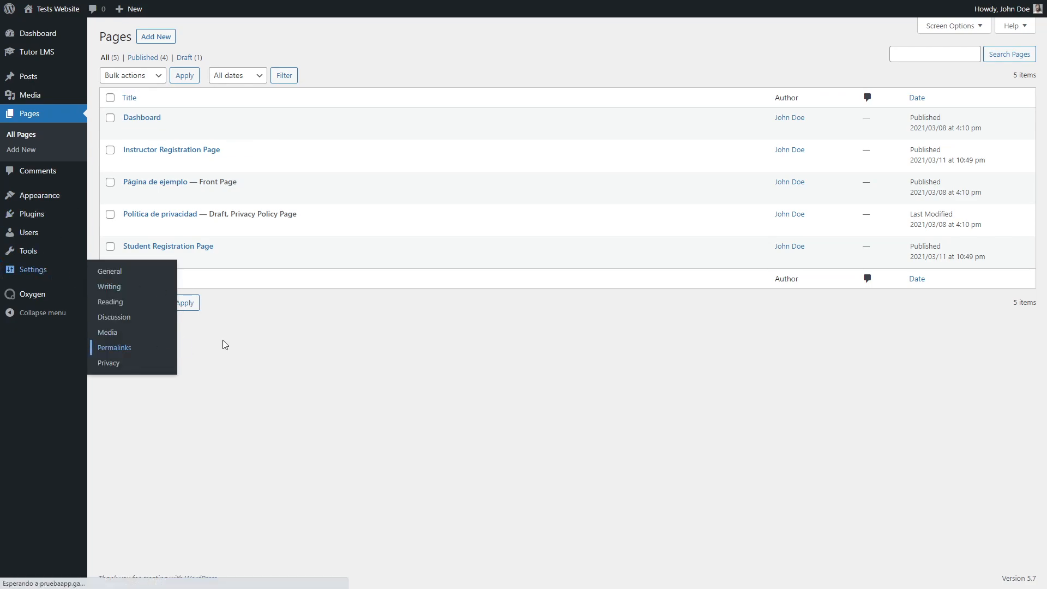
click(114, 348)
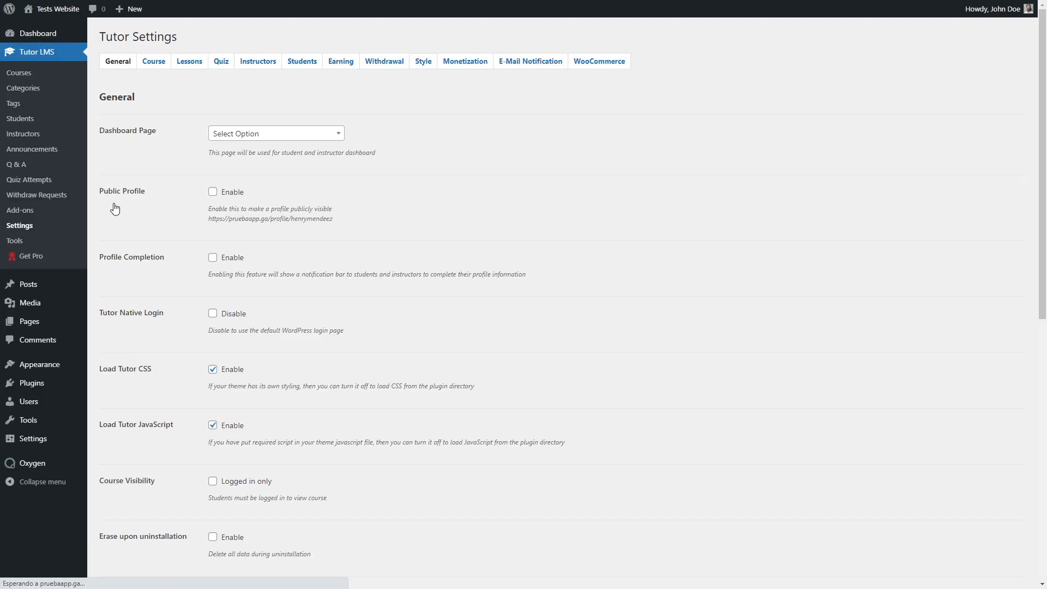
Step: From Oxygen > Templates, launch Edit with Oxygen on the Dashboard template
click(276, 133)
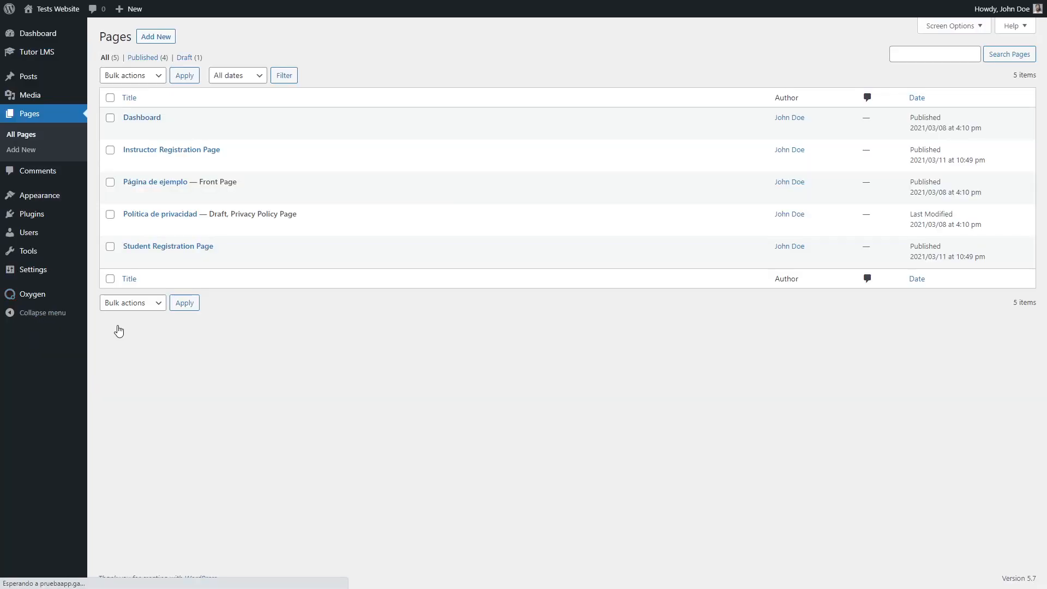
mouse_move(142, 117)
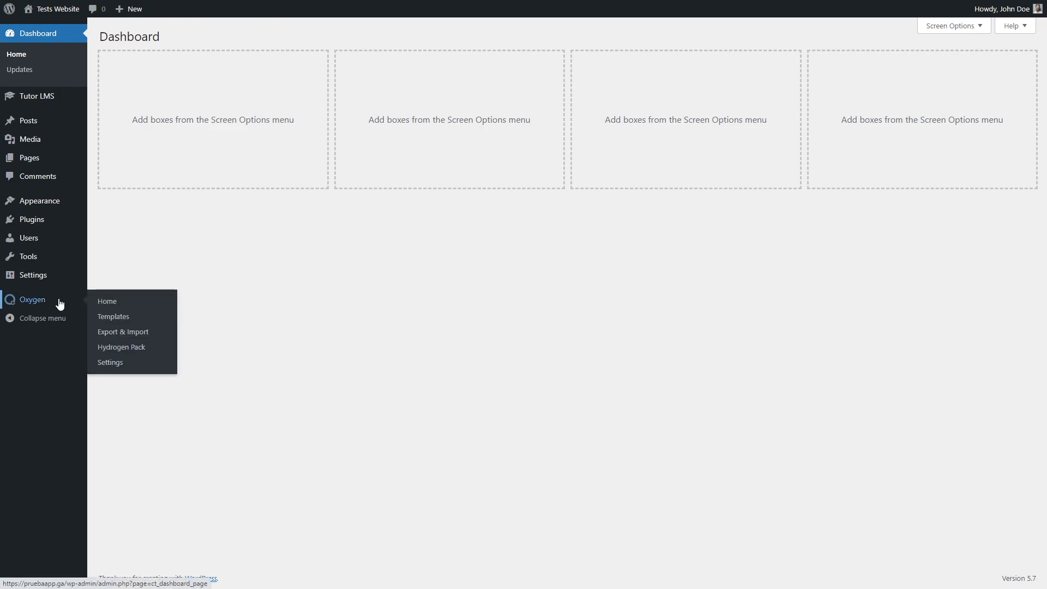
click(113, 317)
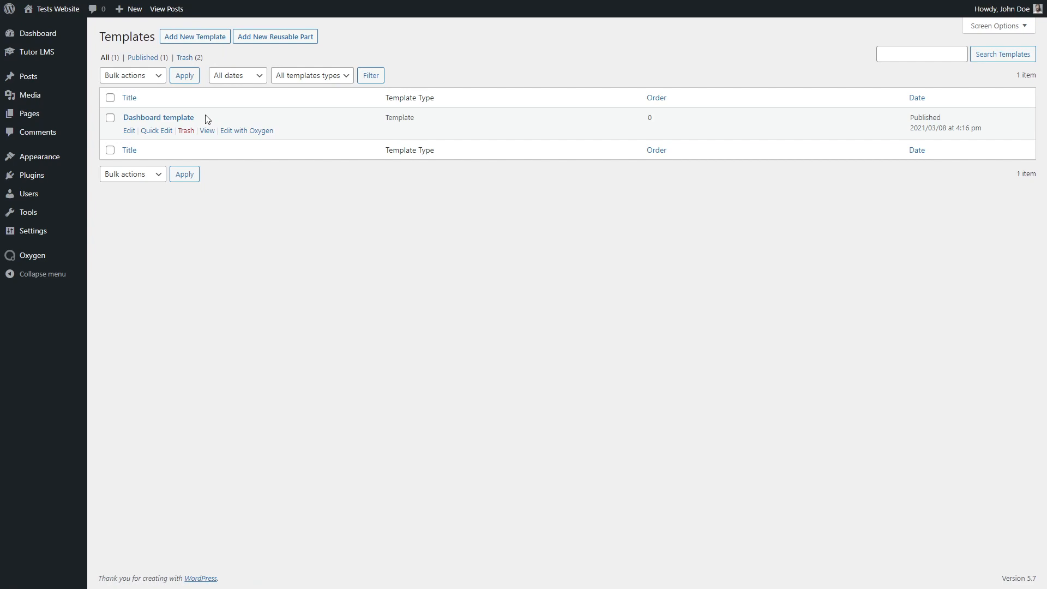
mouse_move(174, 120)
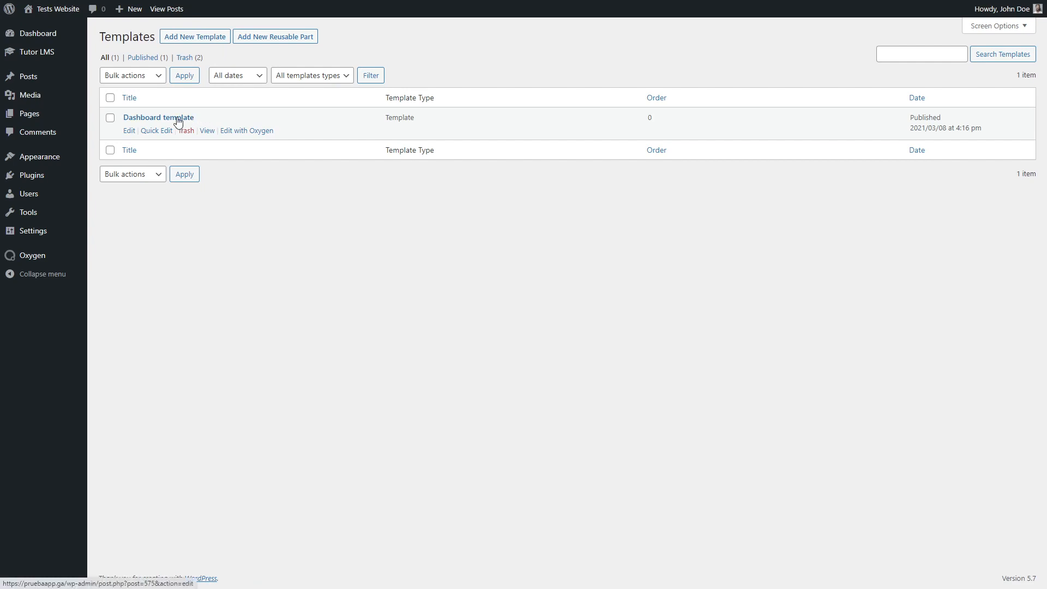
mouse_move(244, 136)
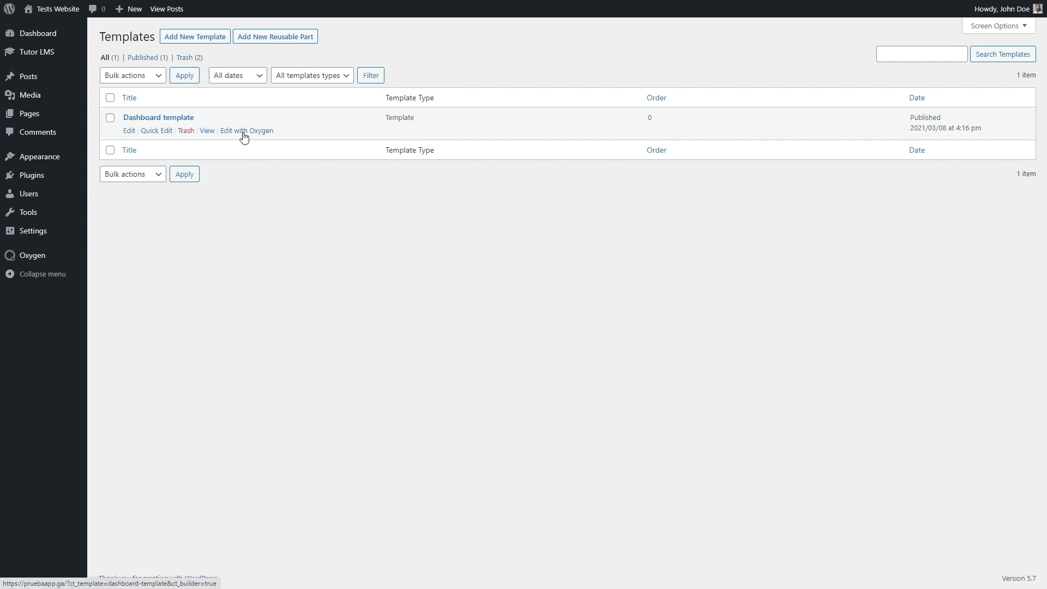
click(246, 131)
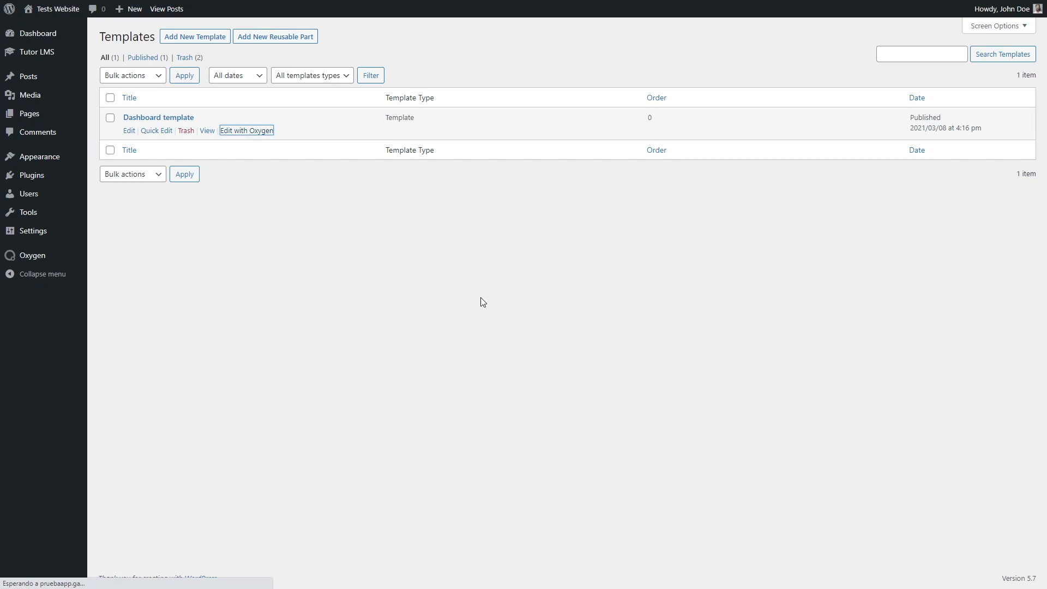
click(246, 131)
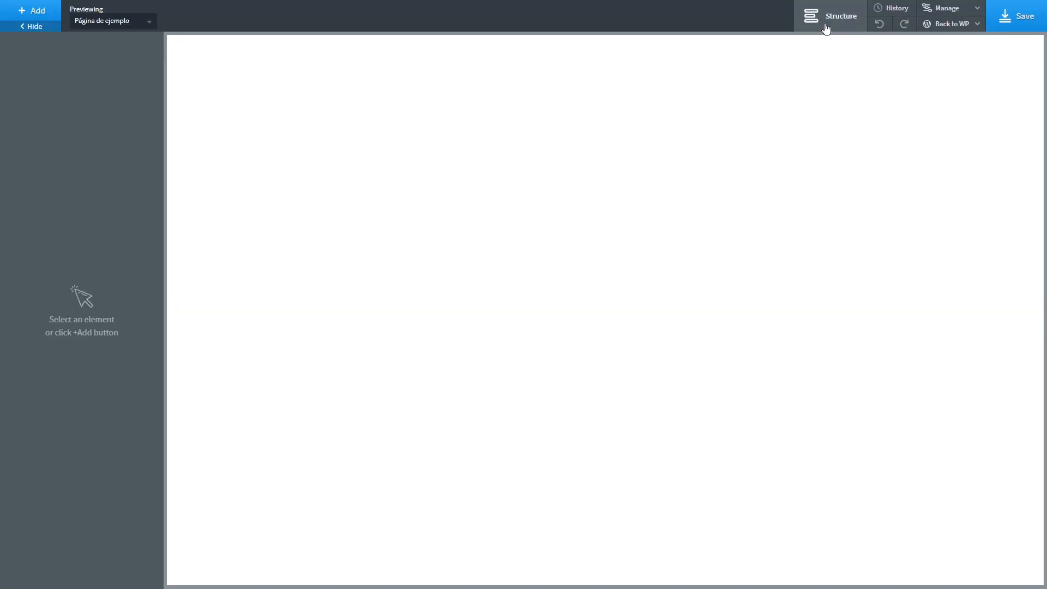
Step: Via Structure, insert the Tutor LMS Dashboard element into the section and save the template
click(829, 15)
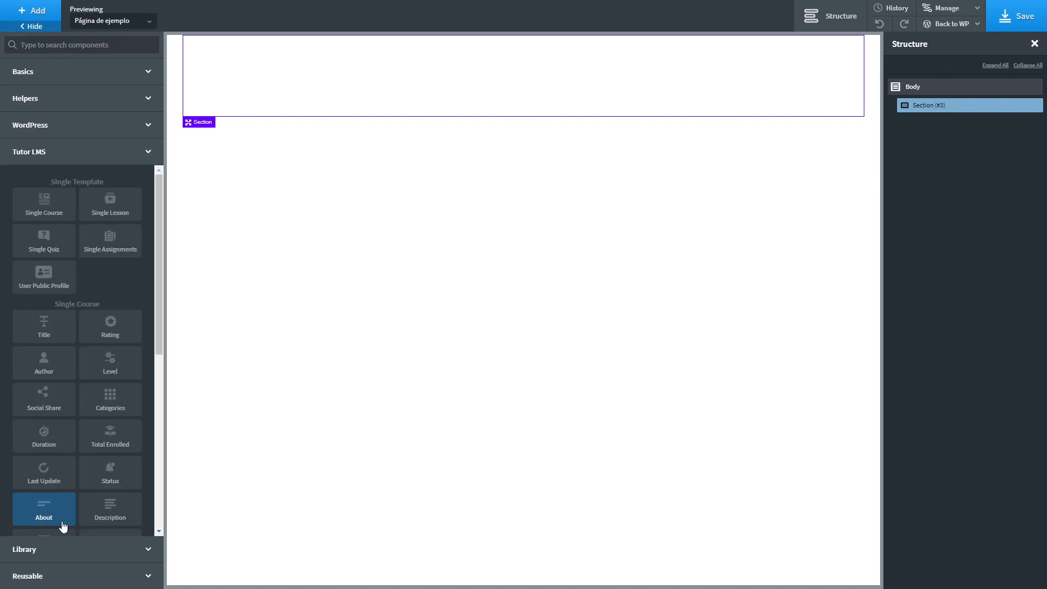
scroll(down, 3)
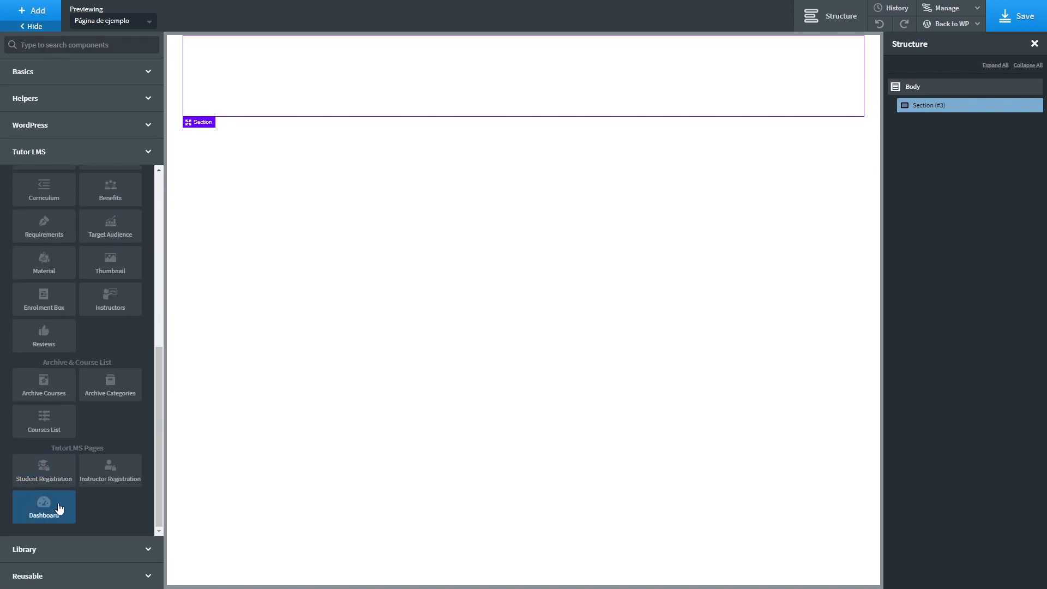
click(43, 507)
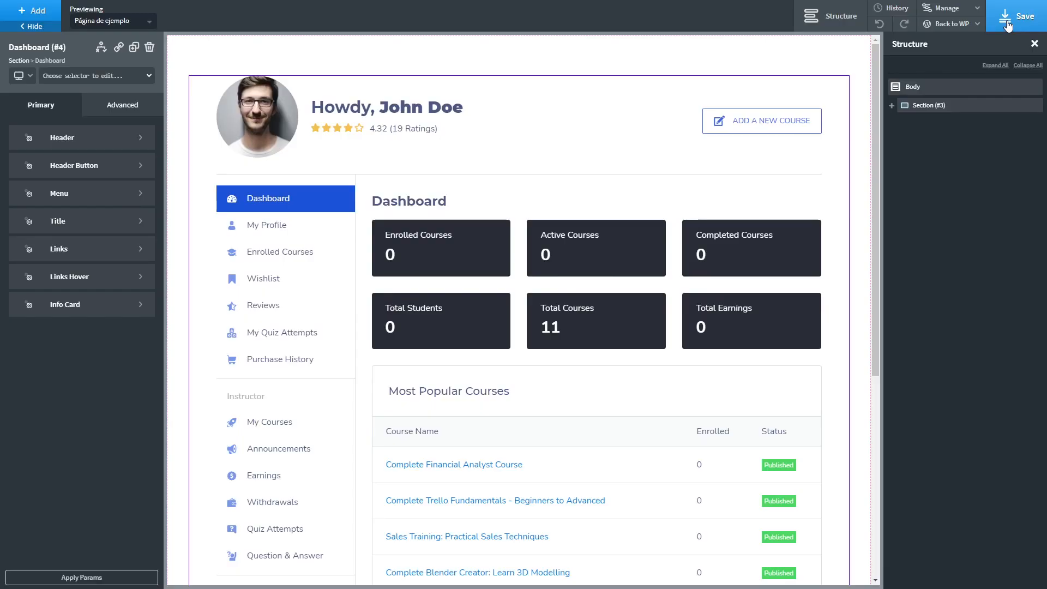
click(1011, 15)
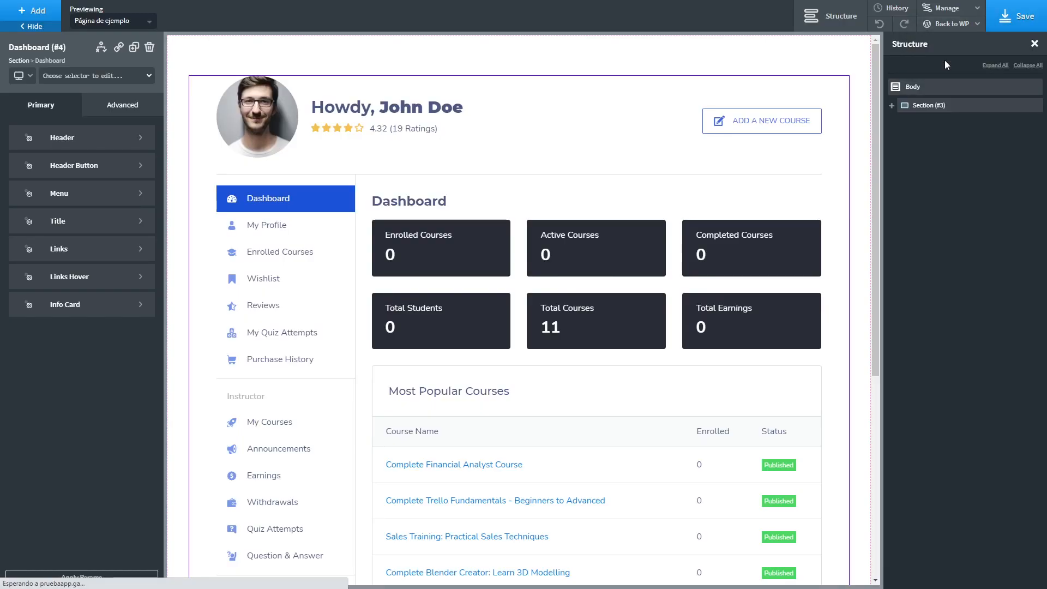
click(951, 24)
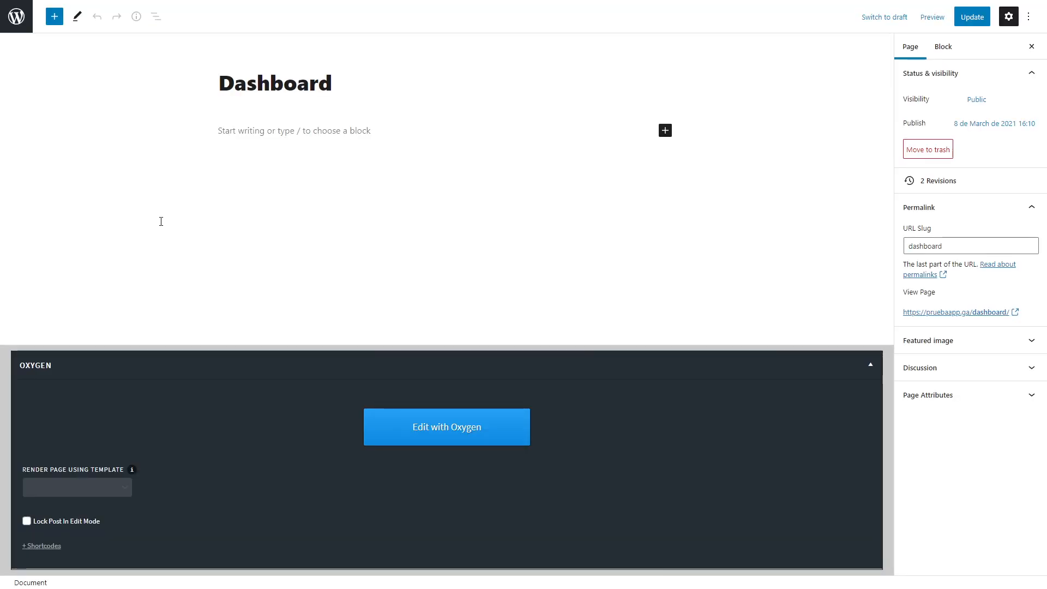
Step: Under Render Page Using Template, choose Dashboard template for the Dashboard page
click(77, 486)
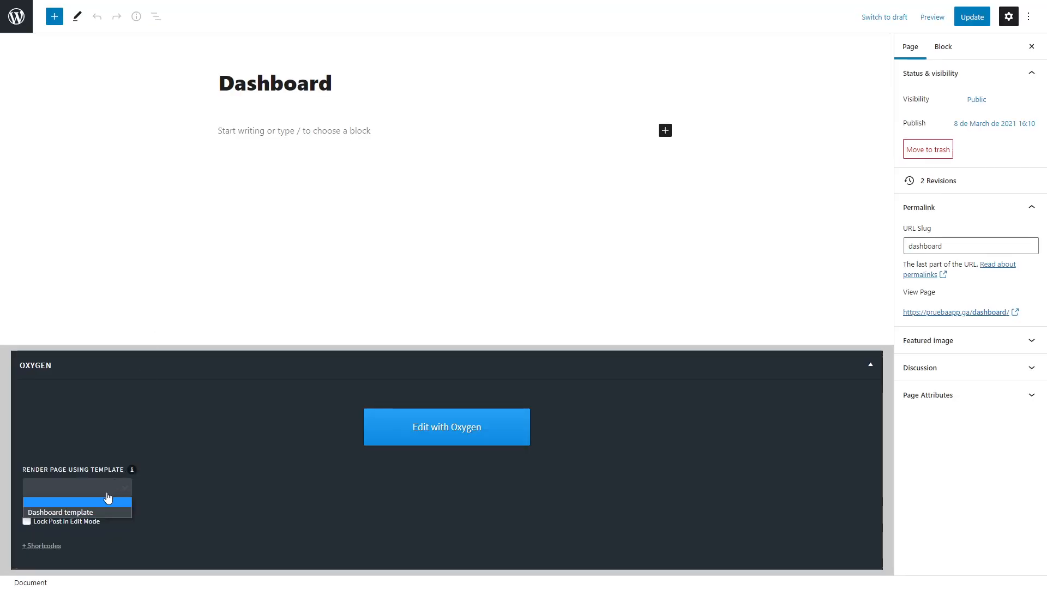
click(60, 513)
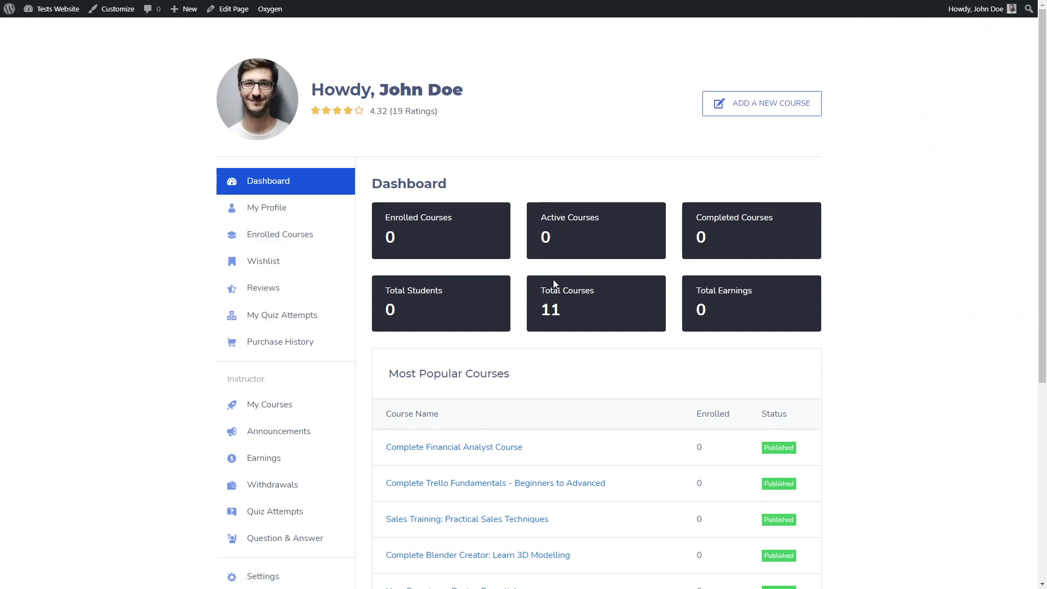
mouse_move(318, 359)
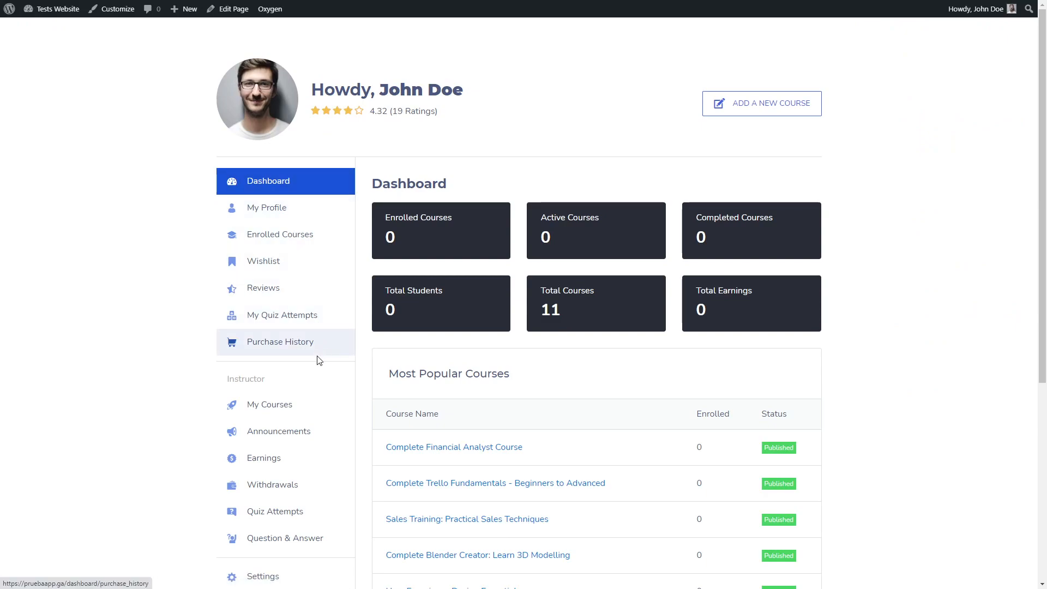
mouse_move(346, 147)
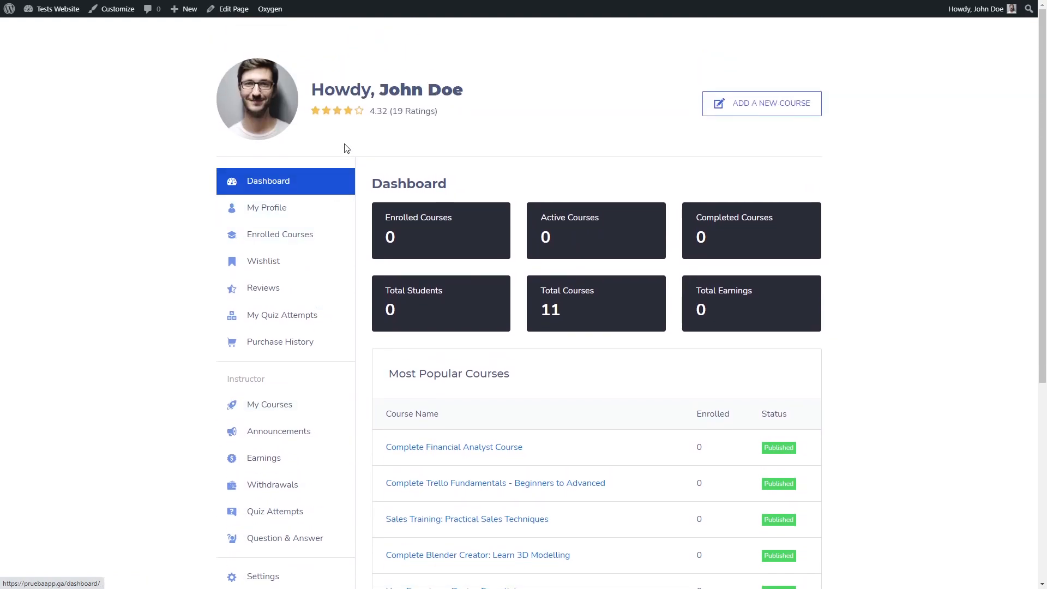
mouse_move(354, 135)
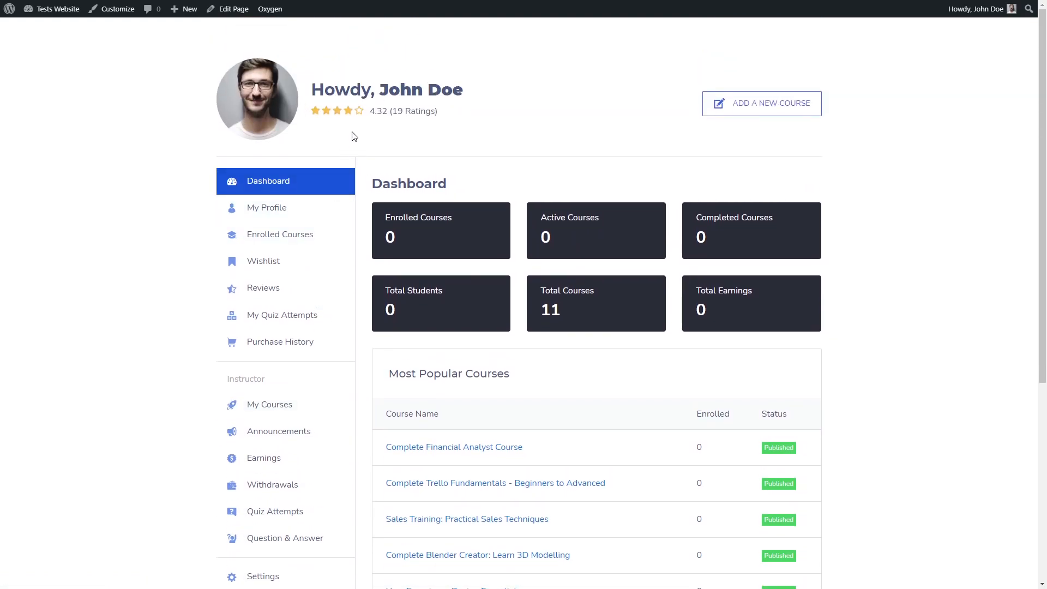
mouse_move(603, 178)
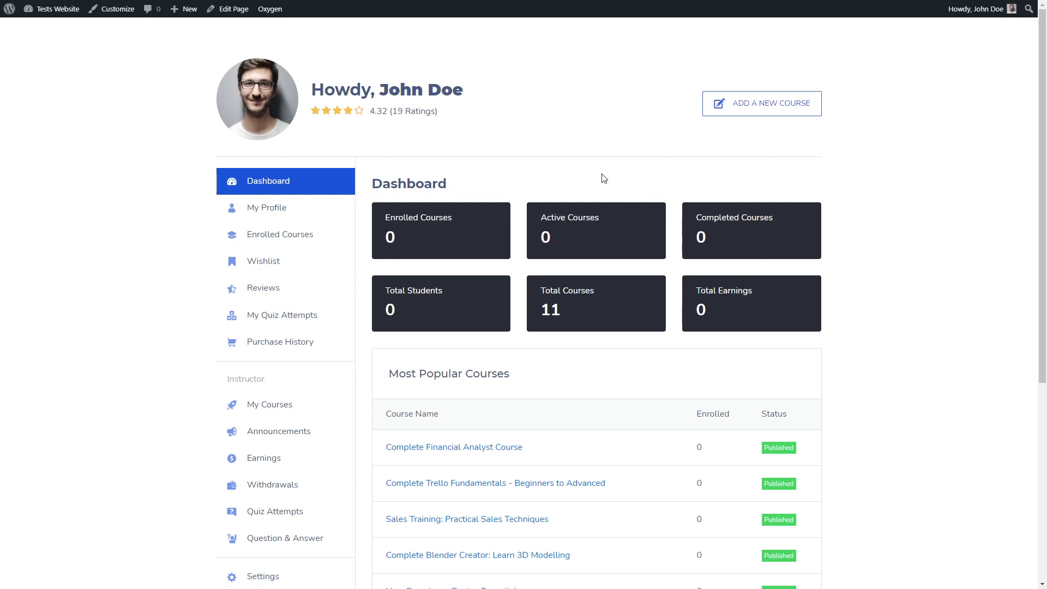
mouse_move(402, 163)
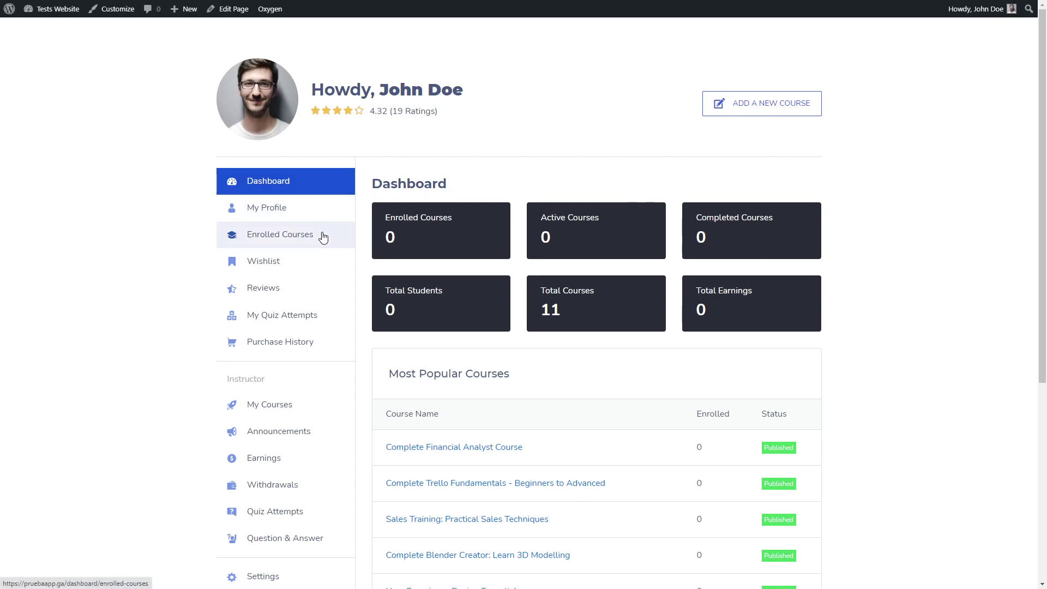
mouse_move(315, 199)
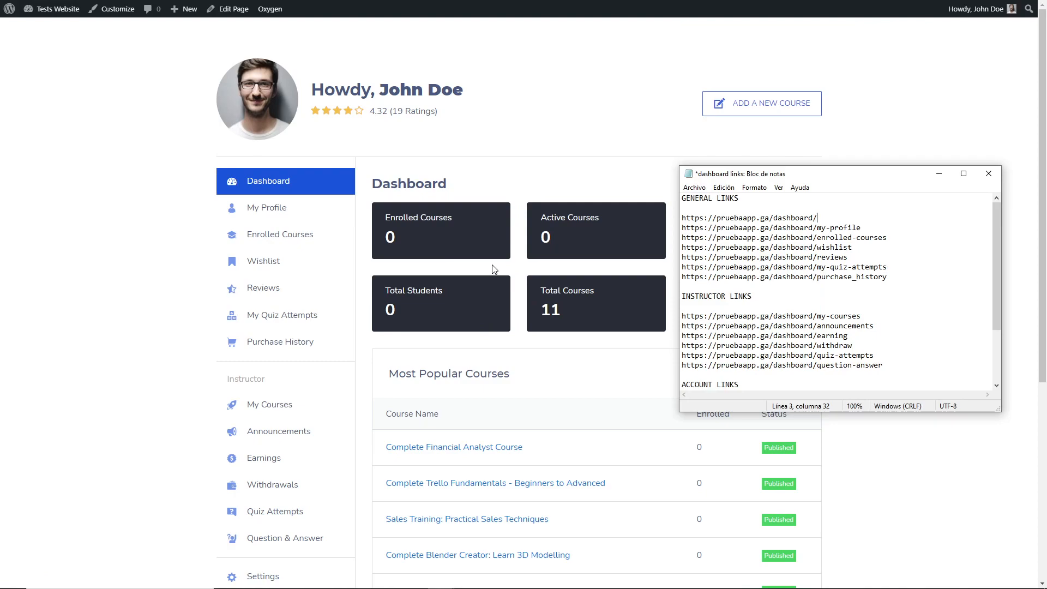
Step: Select part of a dashboard link in the Notepad notes before closing them
double_click(749, 217)
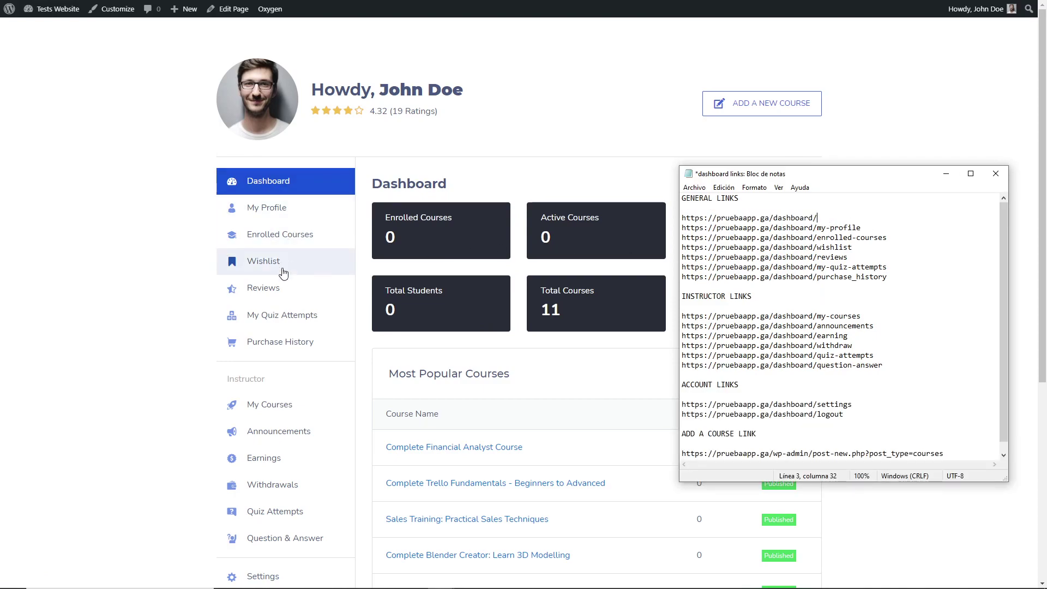
mouse_move(761, 111)
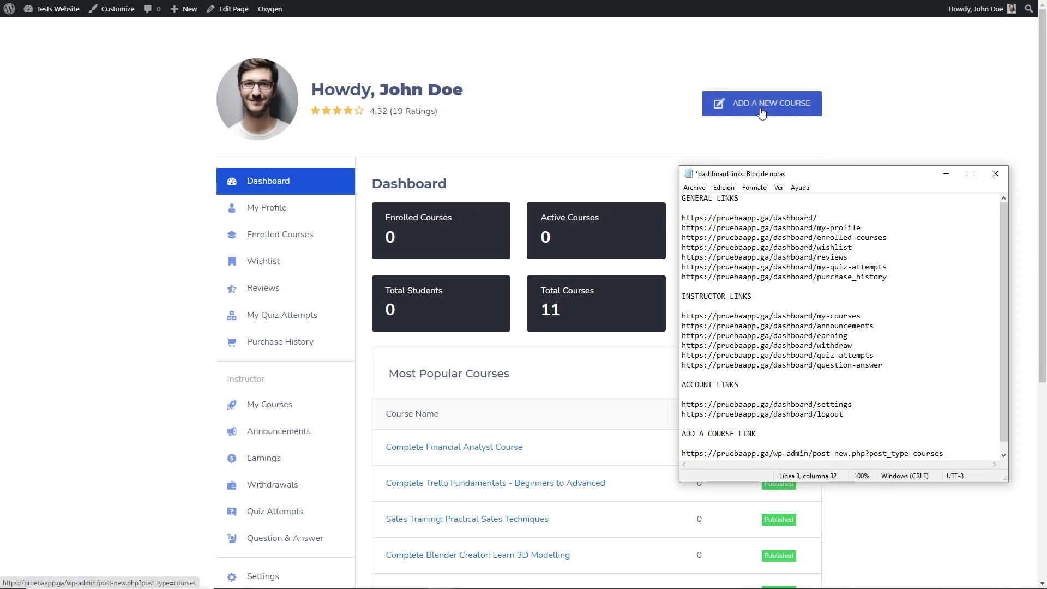
mouse_move(867, 353)
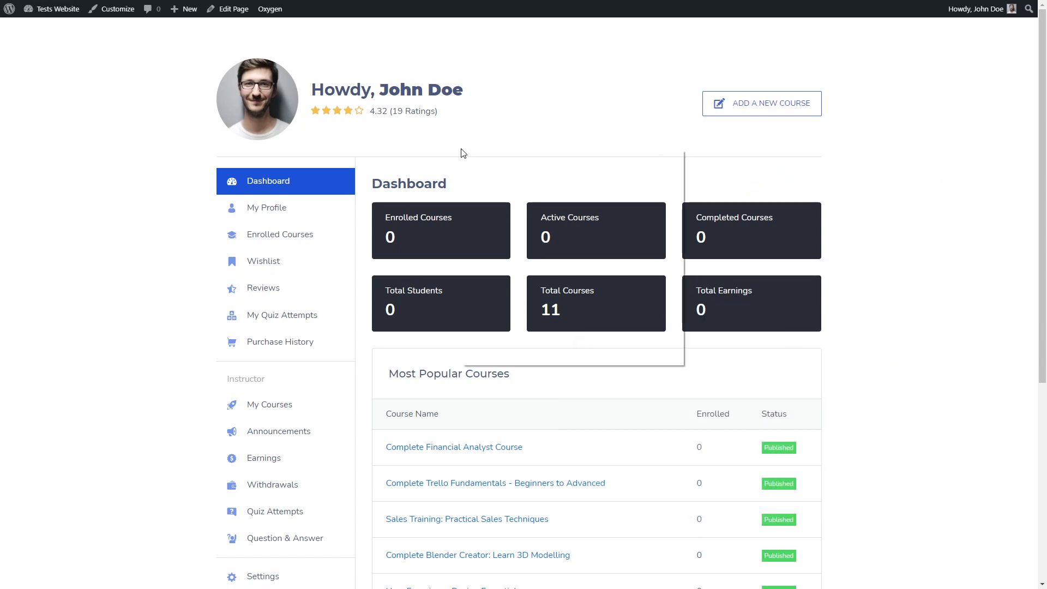
Step: With the F12 inspector, add display: none to the .tutor-dashboard-header rule
key(F12)
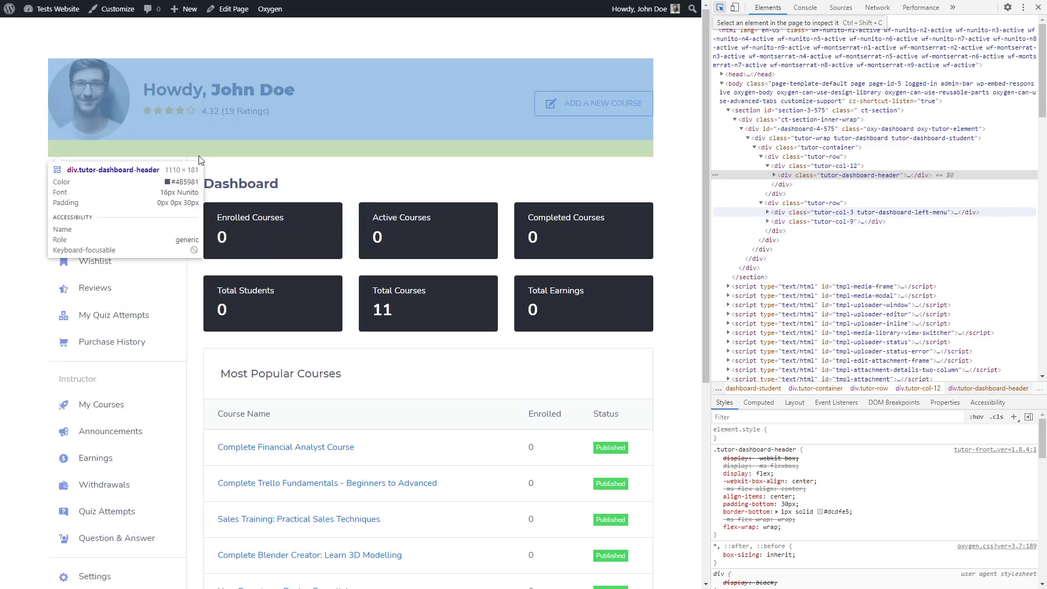
mouse_move(239, 161)
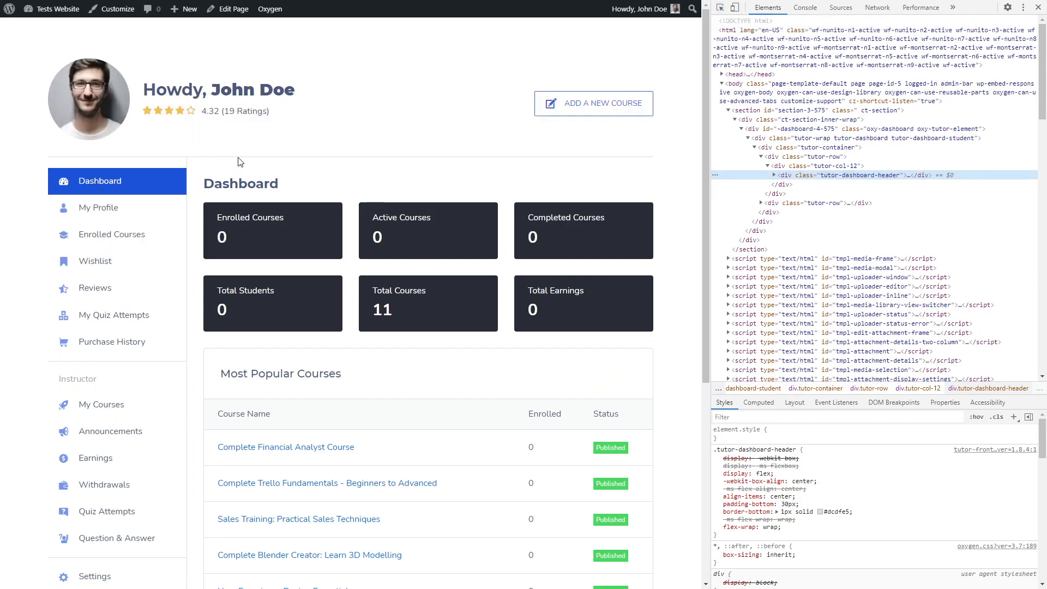
mouse_move(851, 177)
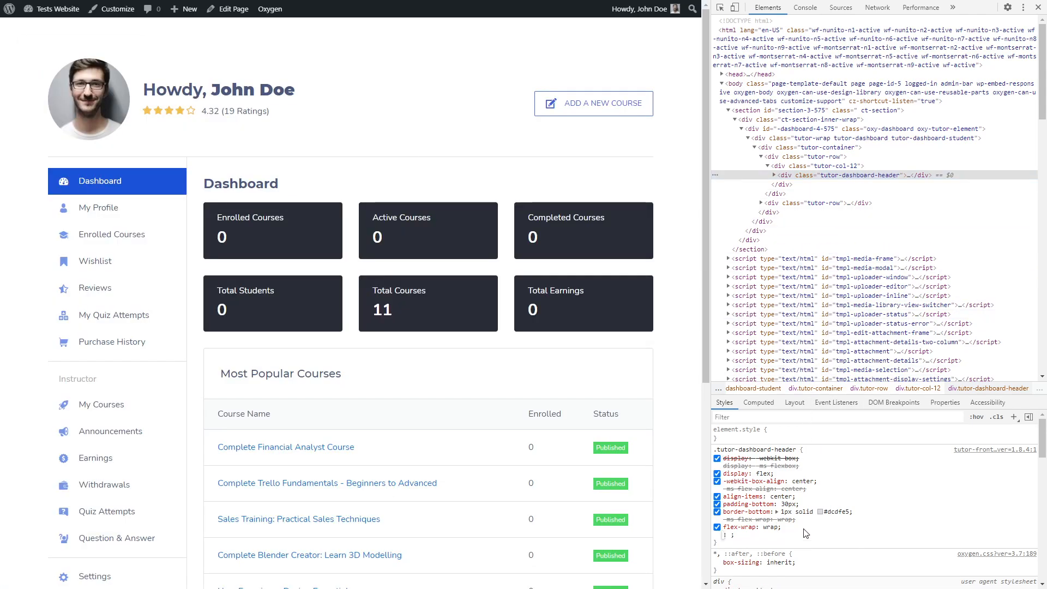
click(757, 550)
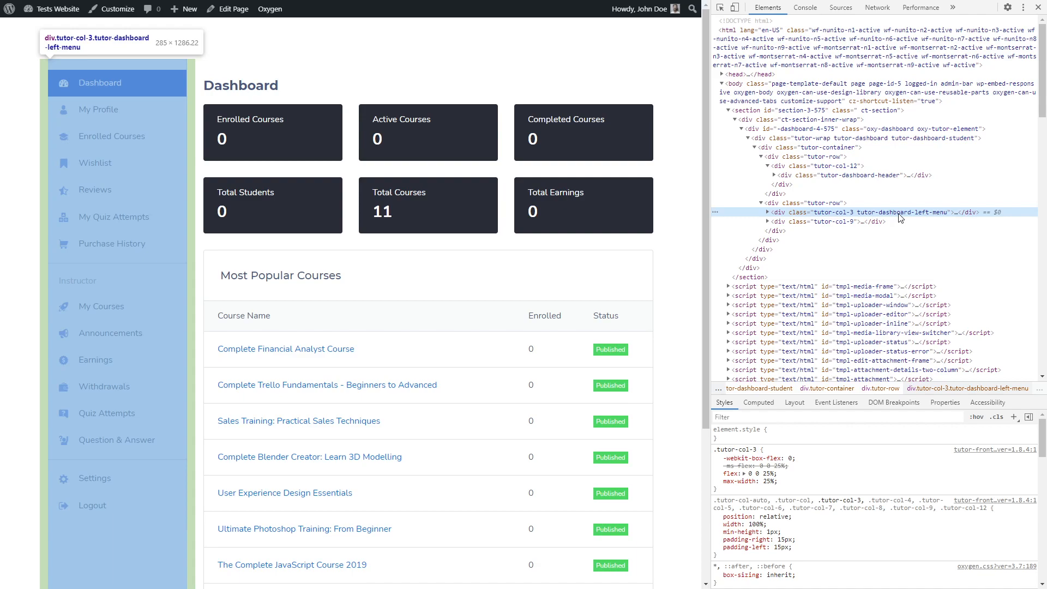
mouse_move(775, 434)
text(display)
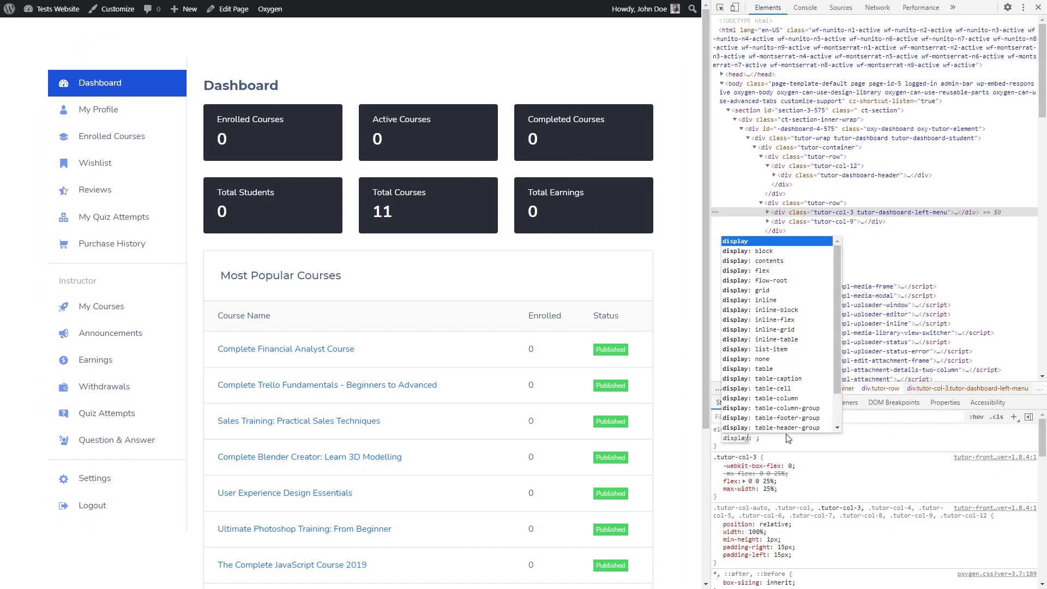
Step: Apply display: none to .tutor-col-3 and inspect .tutor-col-9's full-width flex and max-width rules
click(761, 358)
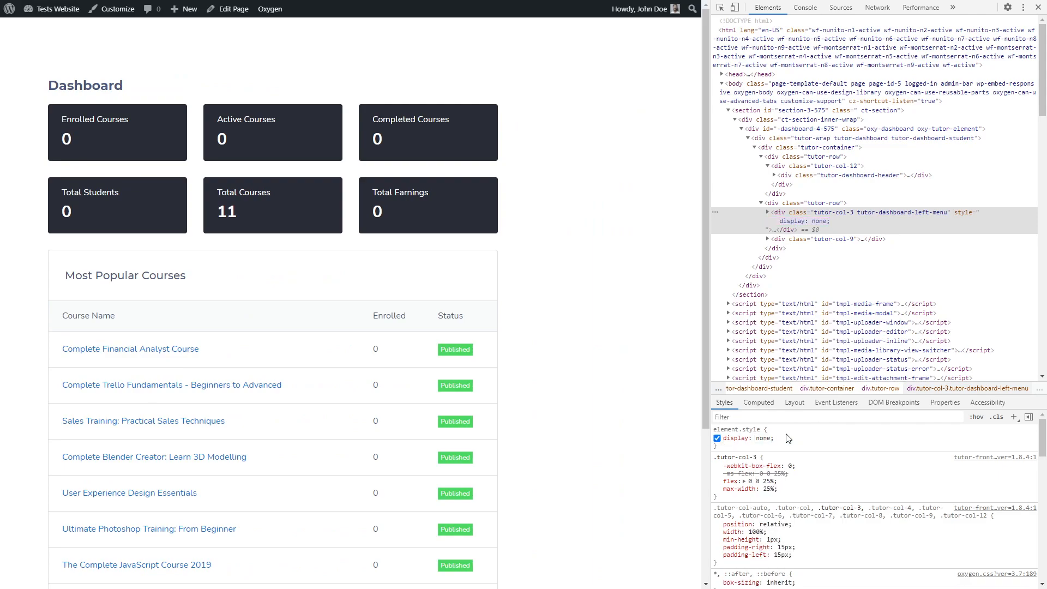
click(832, 239)
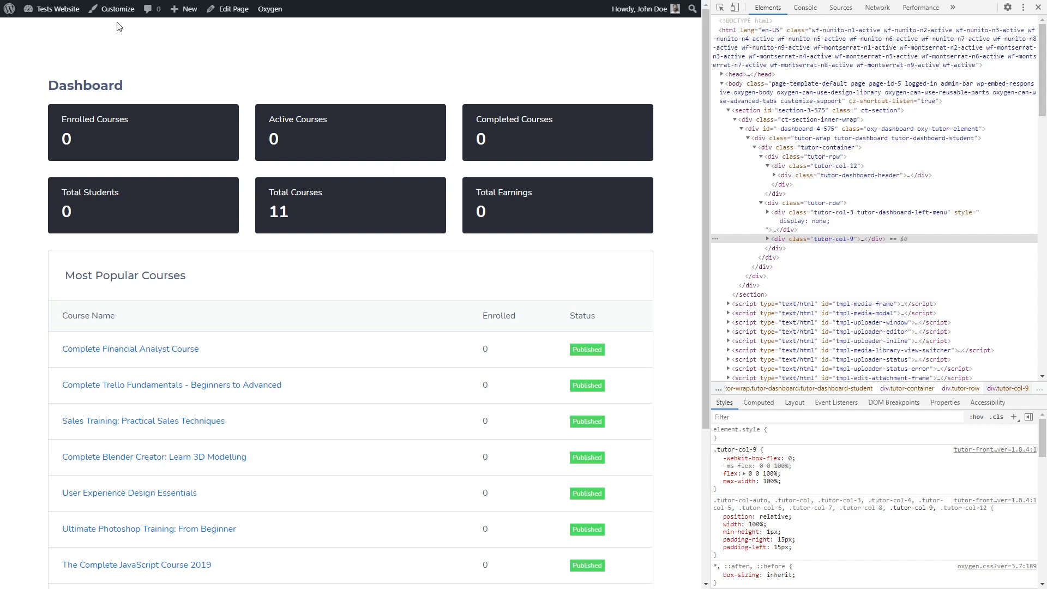
Step: Paste the header/left-menu hiding and full-width CSS into Additional CSS, publish and exit the Customizer
click(115, 8)
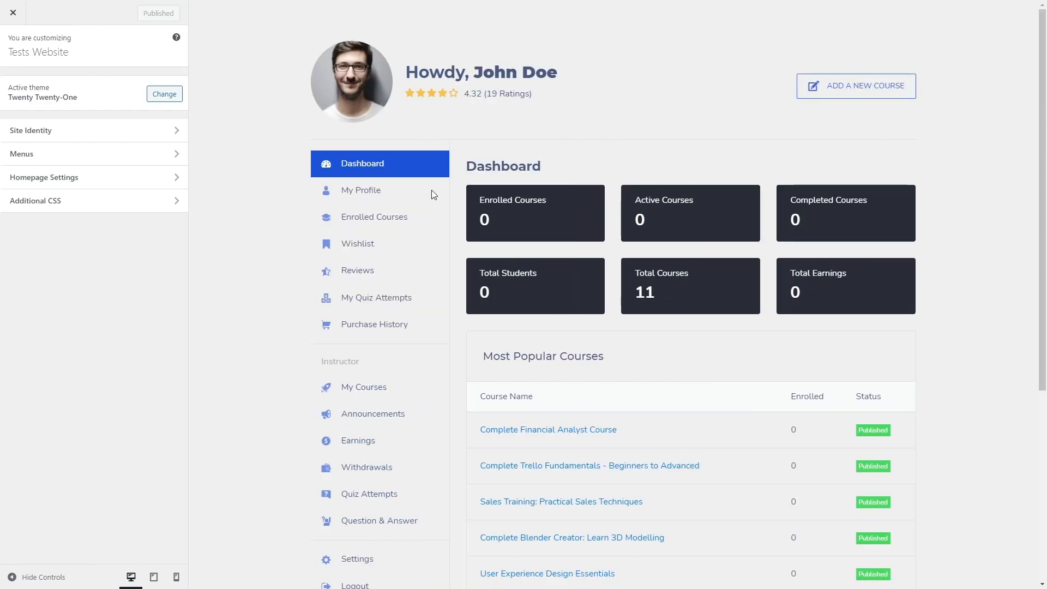
click(36, 200)
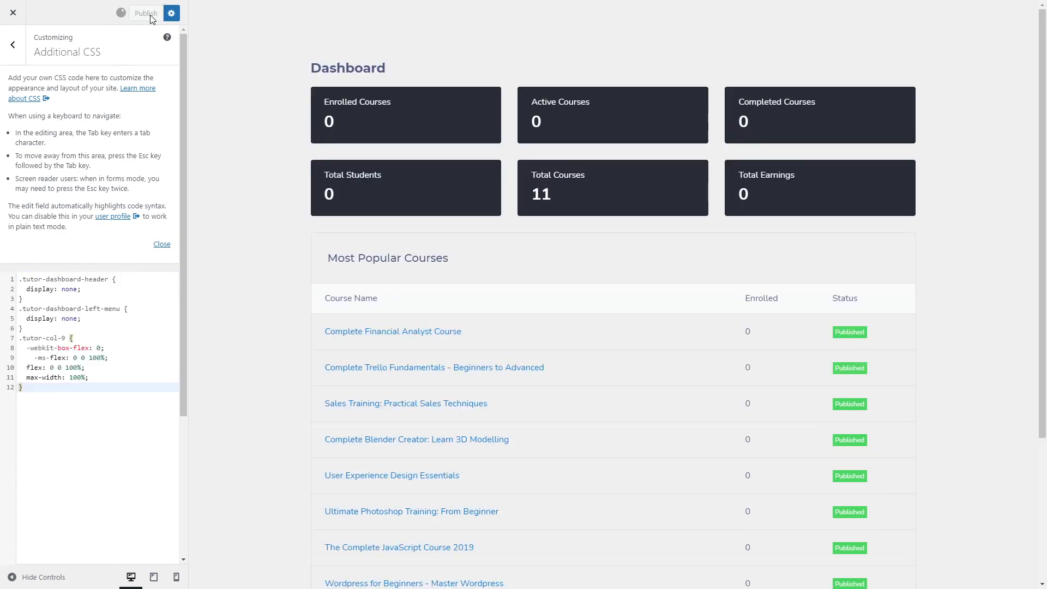
click(145, 13)
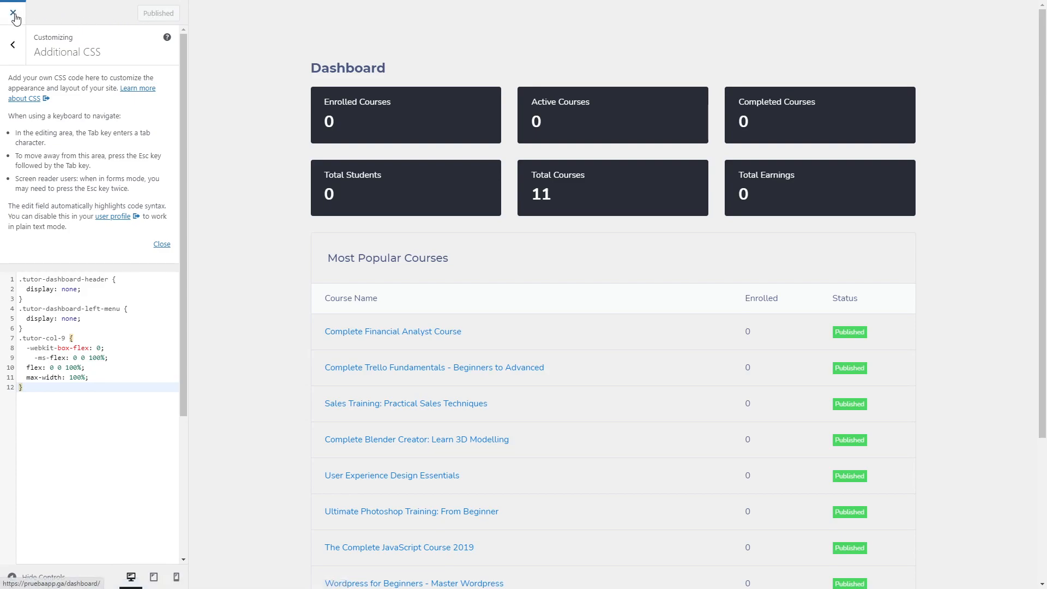
click(11, 10)
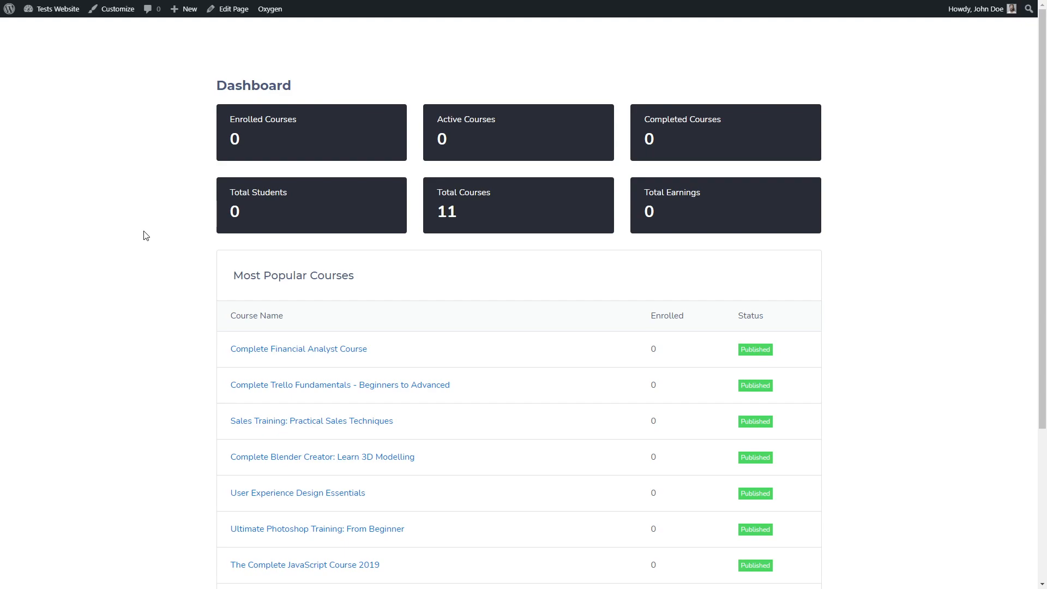
Step: From the admin bar's Oxygen menu, choose Edit Dashboard template Template
click(270, 8)
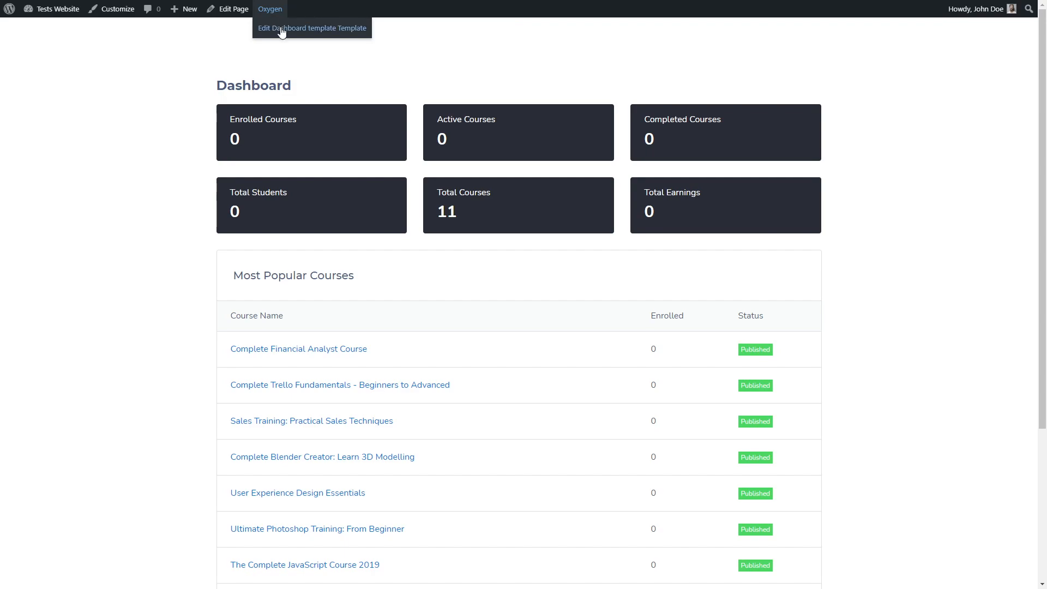
click(312, 29)
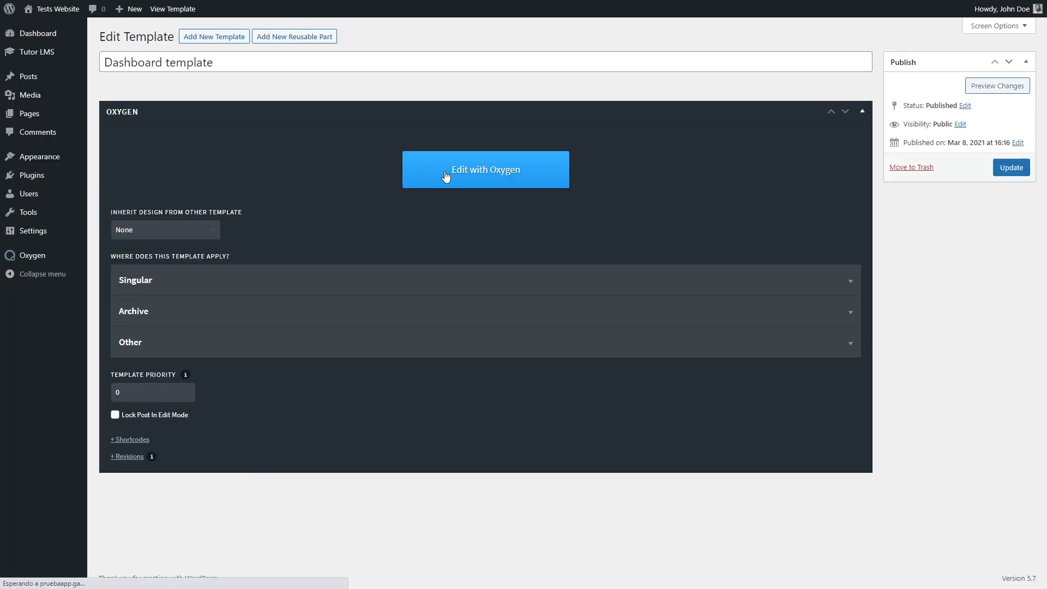
Step: Launch Edit with Oxygen, delete Section (#3) from Structure and add a fresh empty Section
click(486, 169)
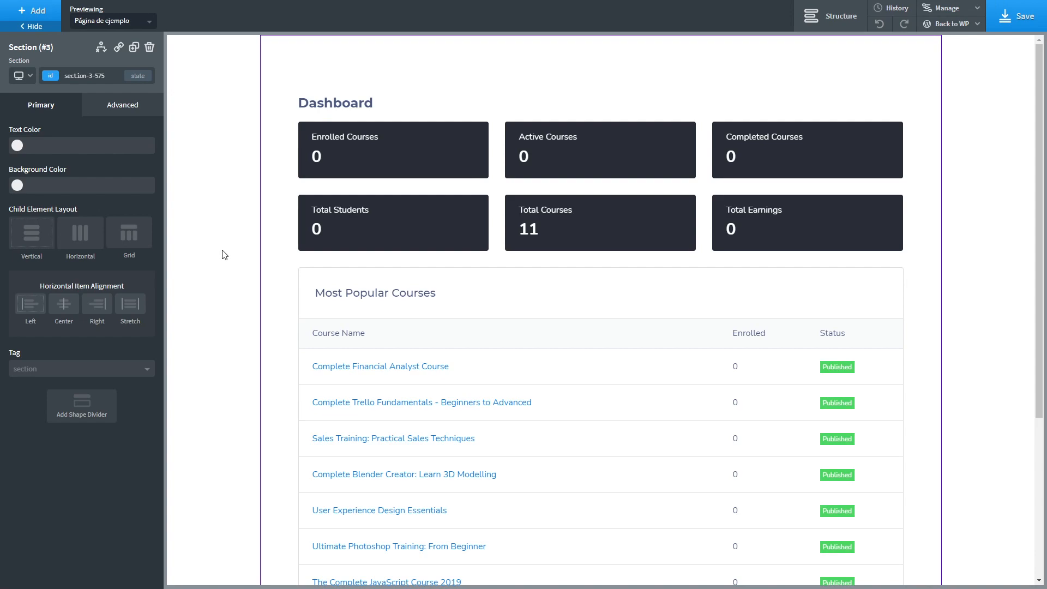
click(830, 15)
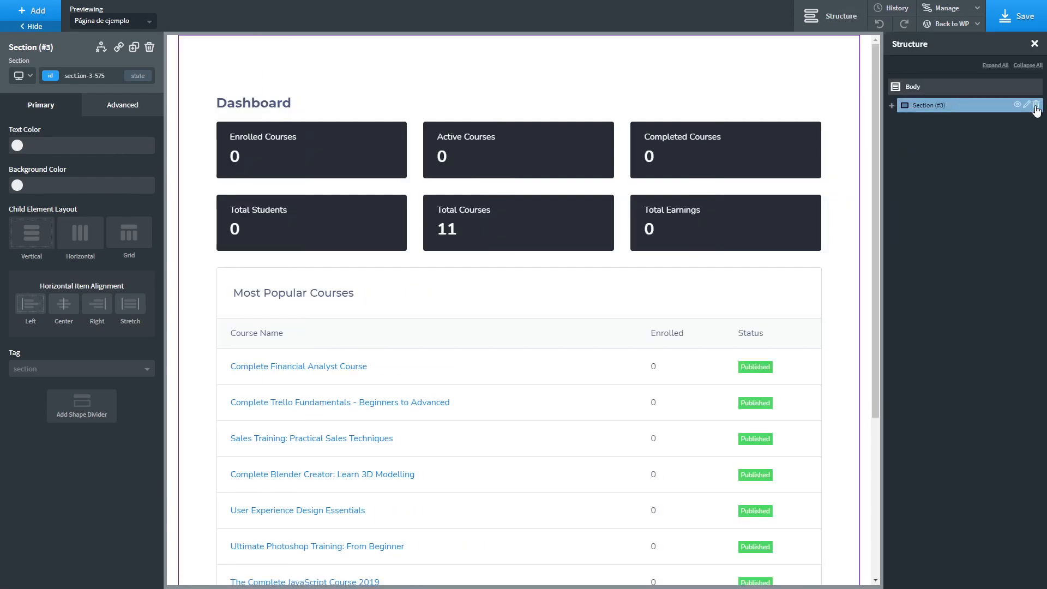
click(1037, 106)
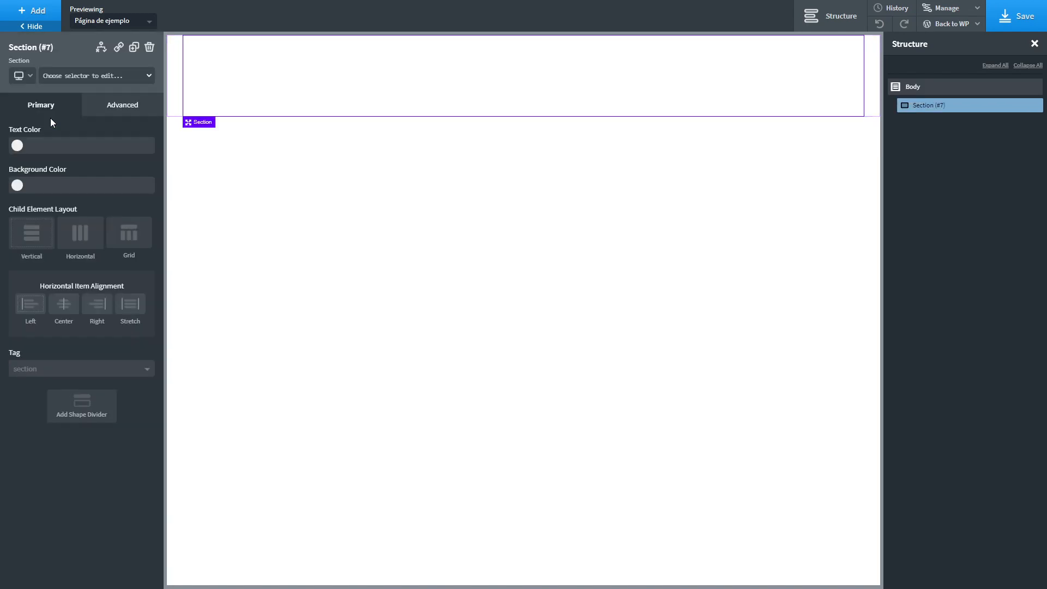
mouse_move(255, 130)
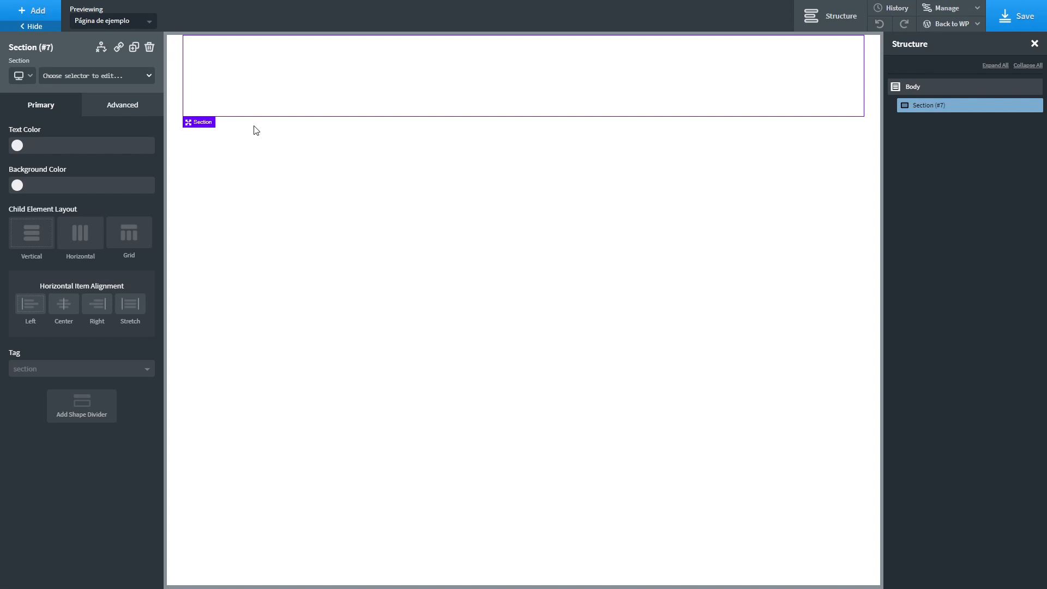
mouse_move(245, 142)
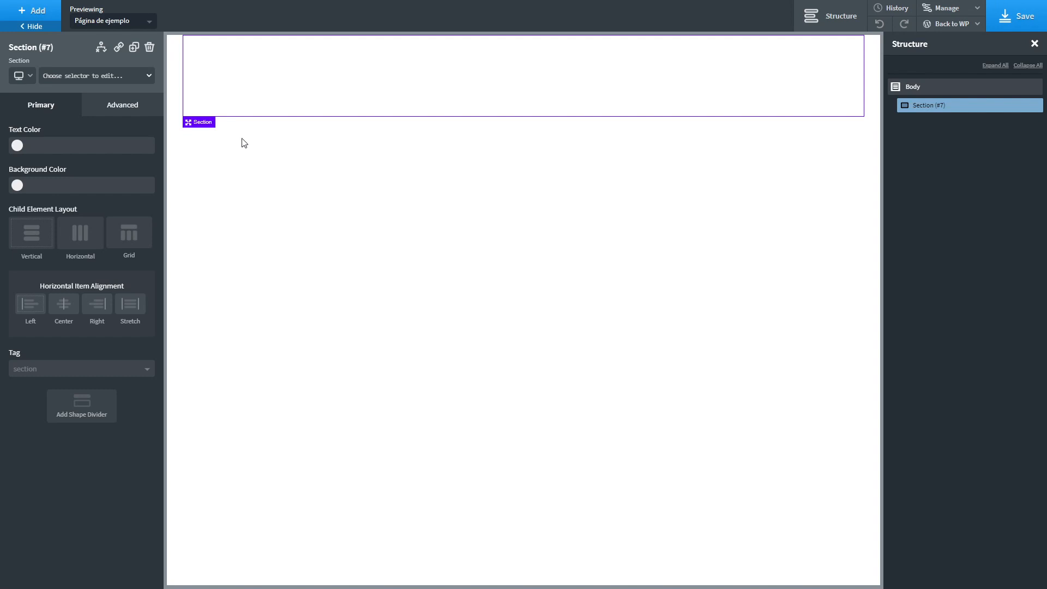
mouse_move(93, 211)
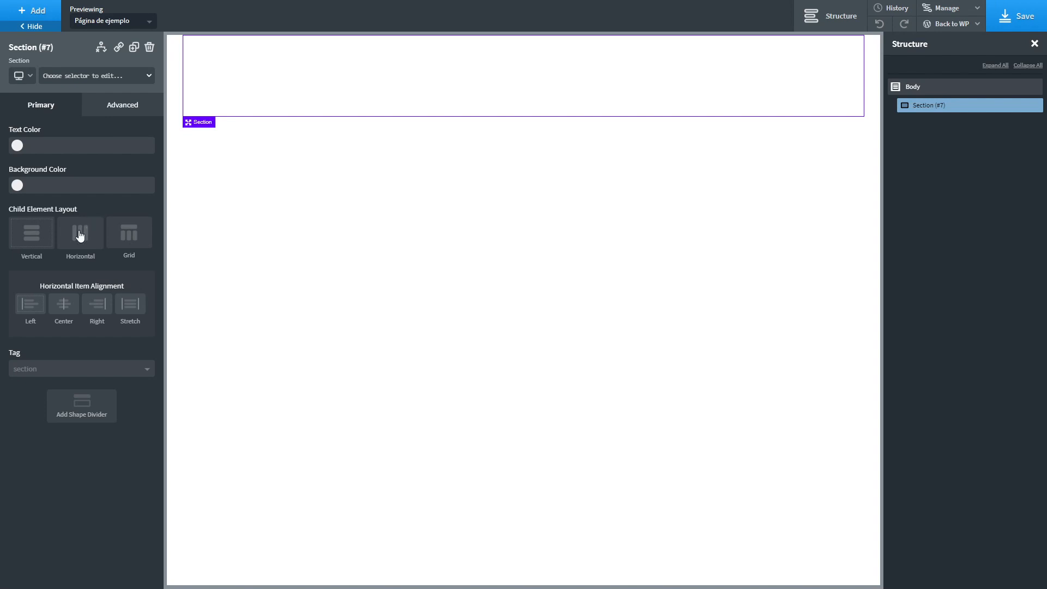
Step: Arrange the section's children horizontally and size its three divs 20%, 60% and 20% wide
click(80, 233)
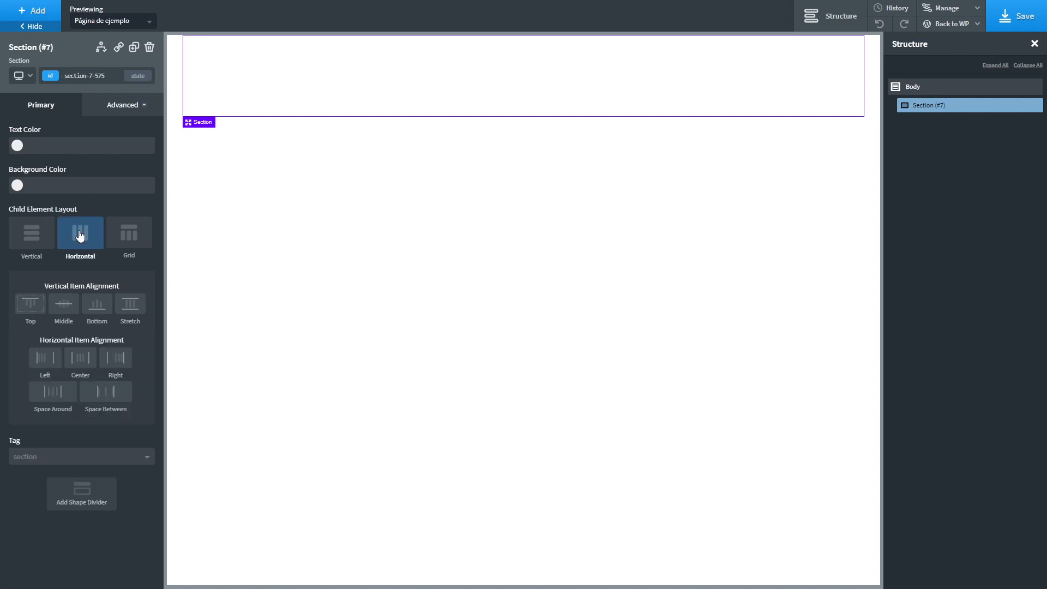
click(31, 11)
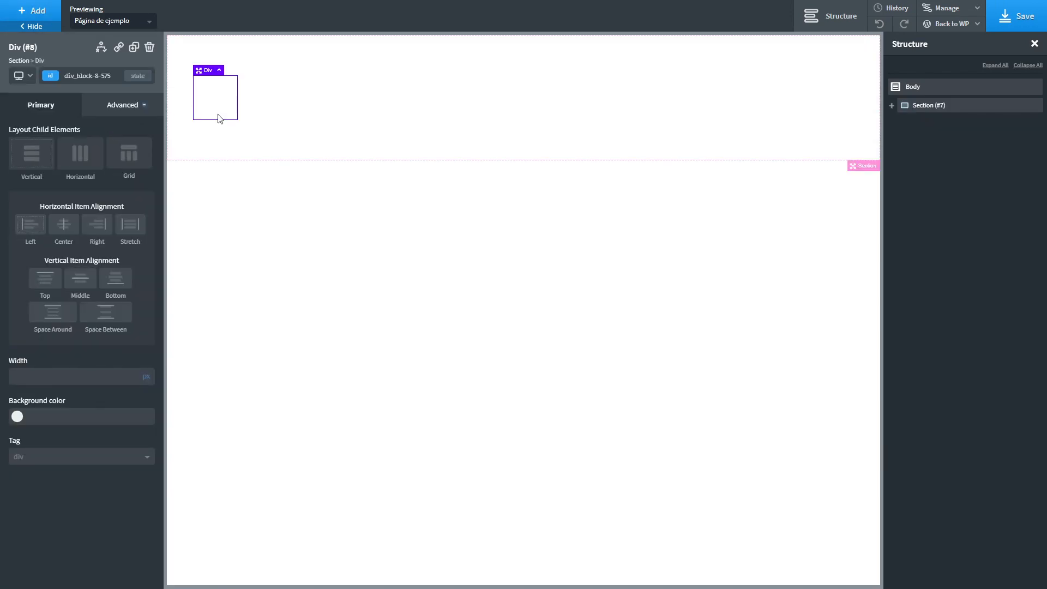
click(77, 376)
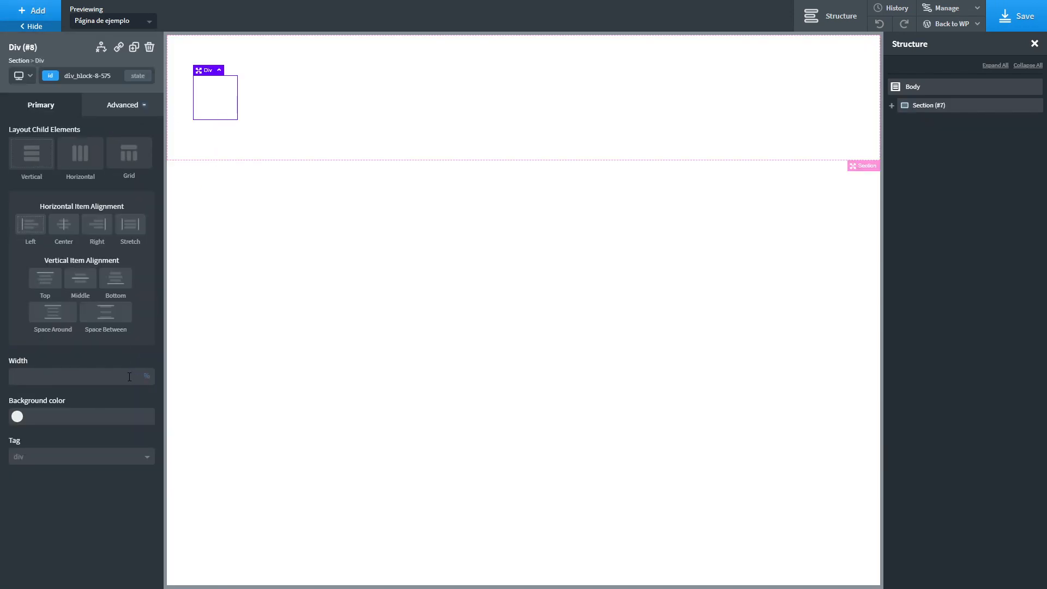
text(20)
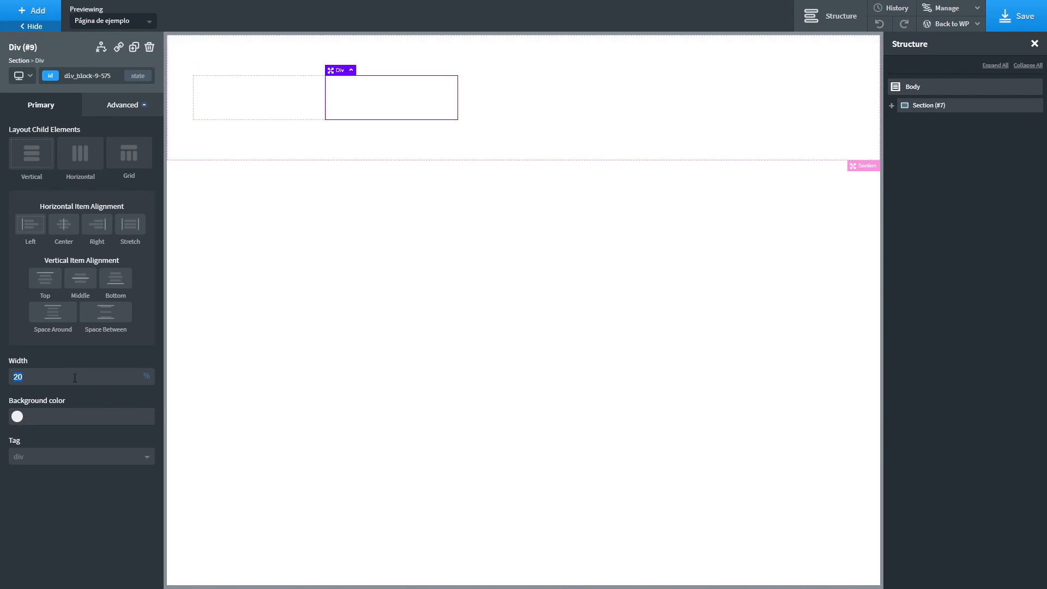
text(60)
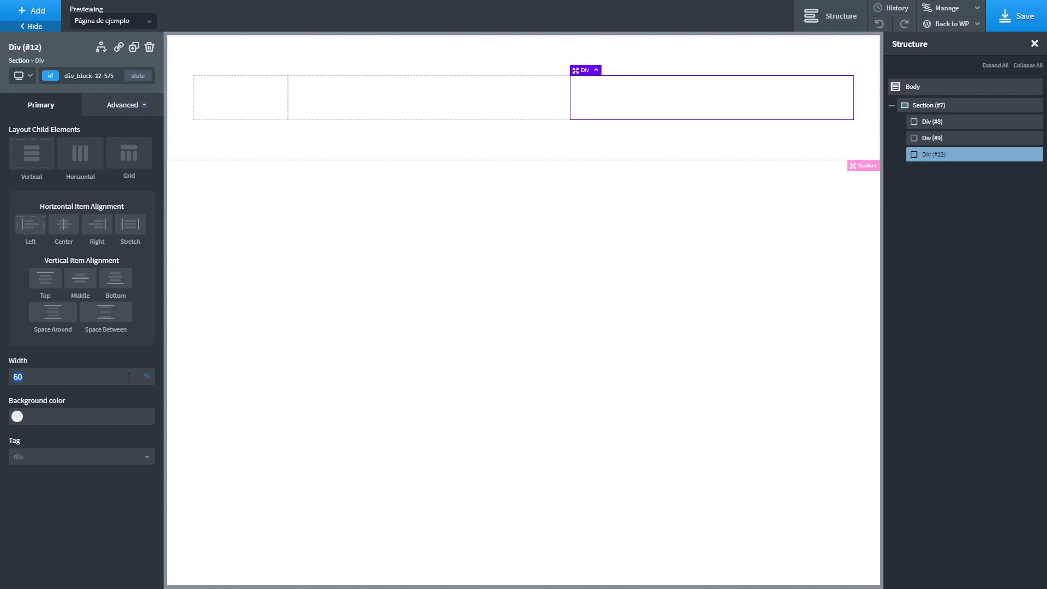
text(20)
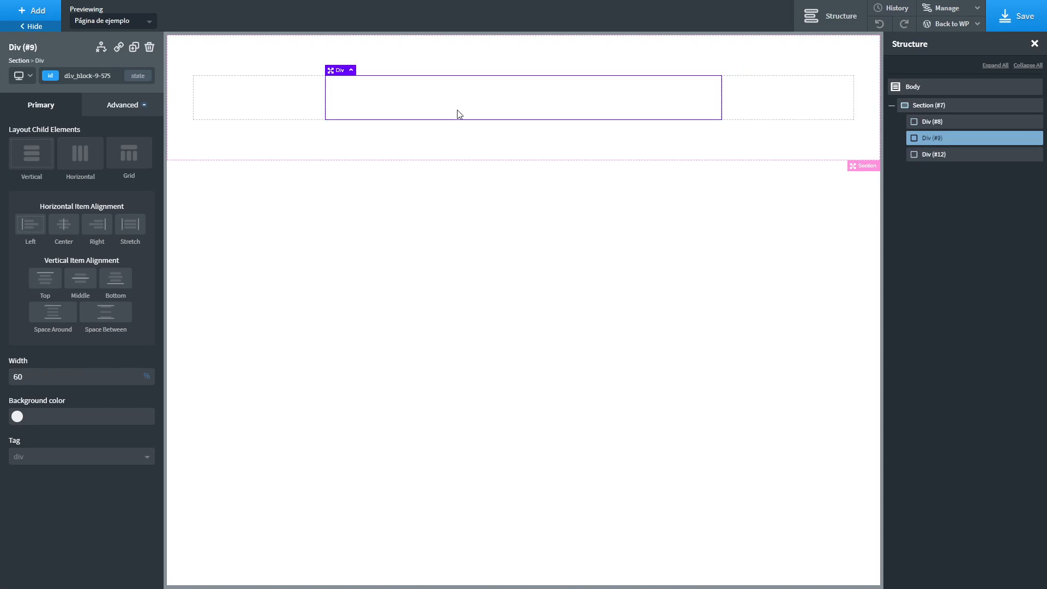
Step: Give the middle column Div #9 a light grey background in its Advanced style settings
click(122, 104)
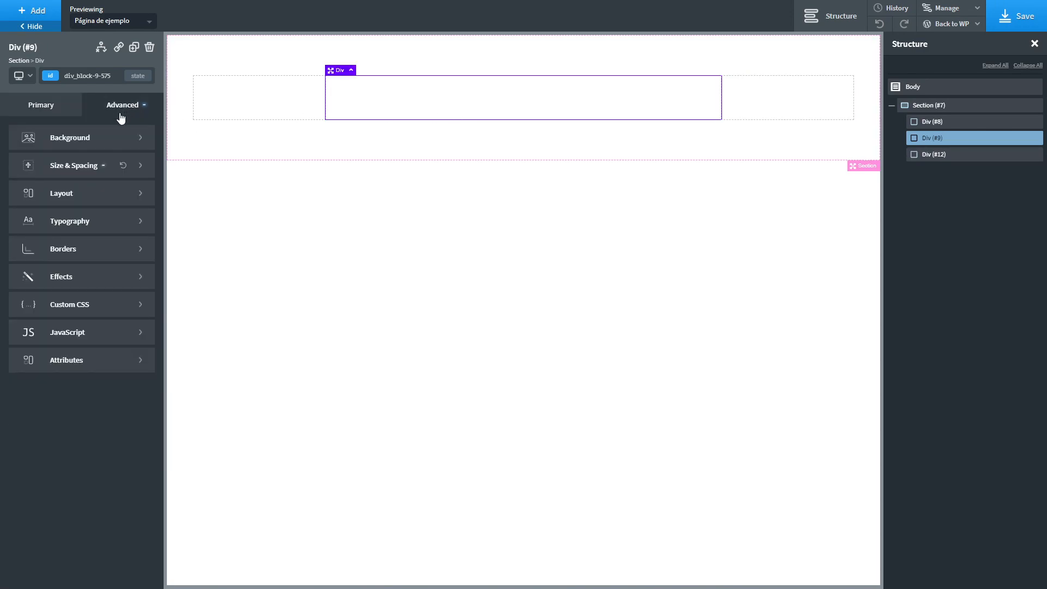
click(75, 166)
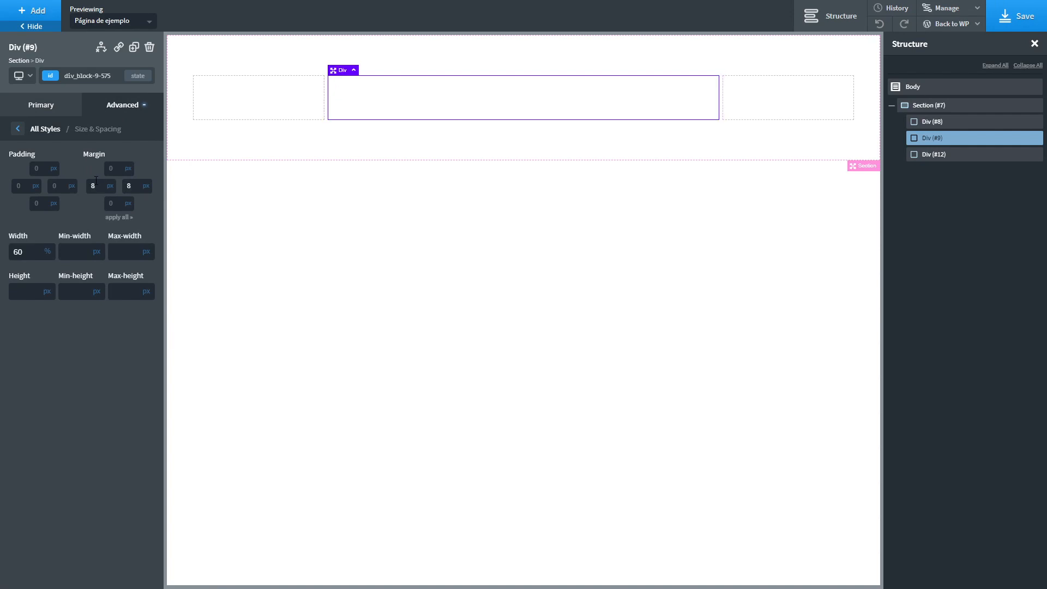
click(17, 129)
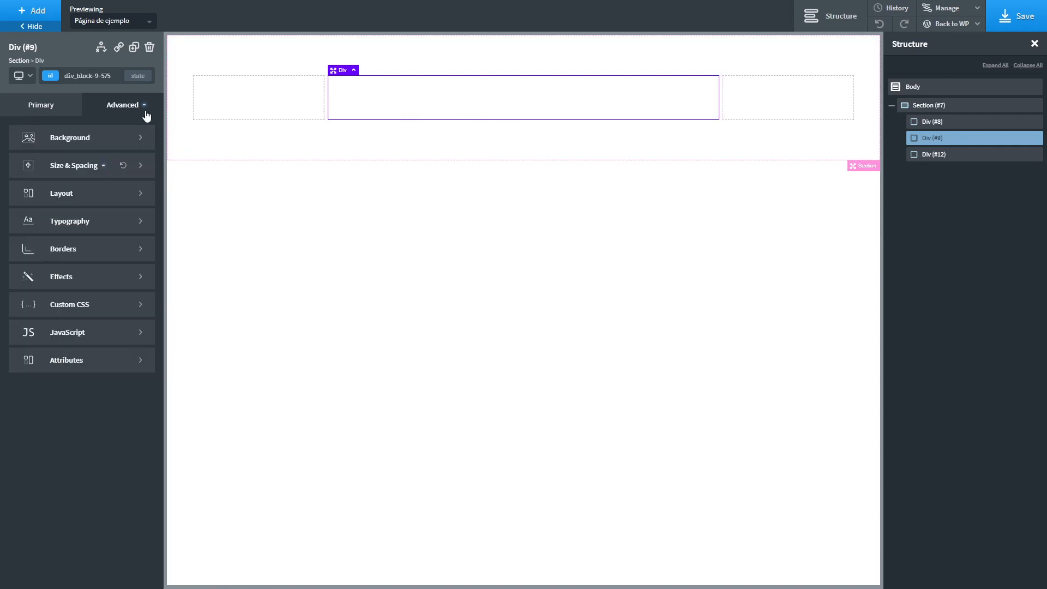
click(70, 138)
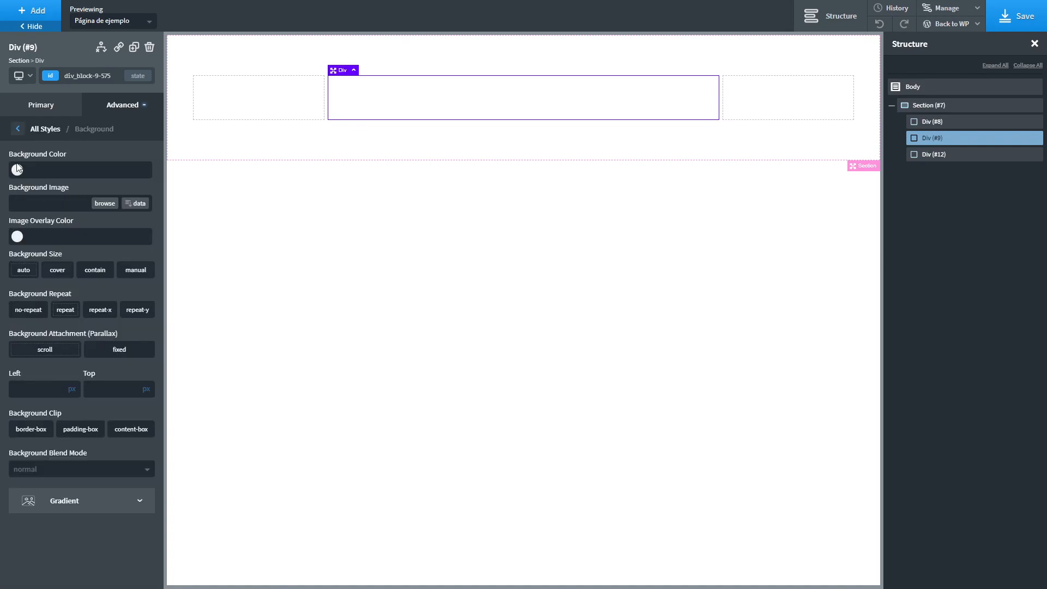
Step: Start a thin border on the middle column using the first global colour
click(16, 169)
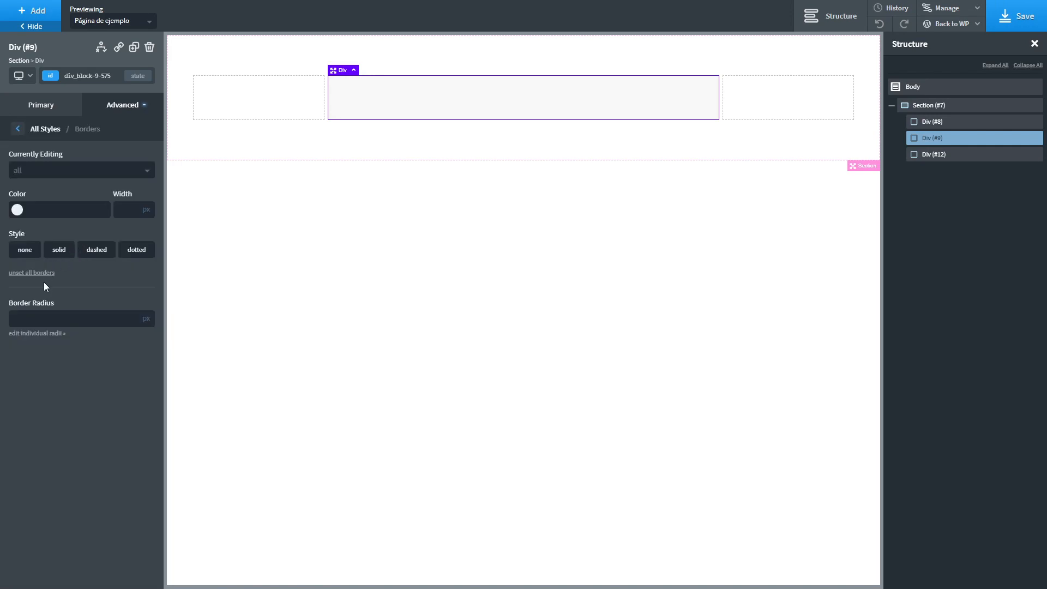
text(20)
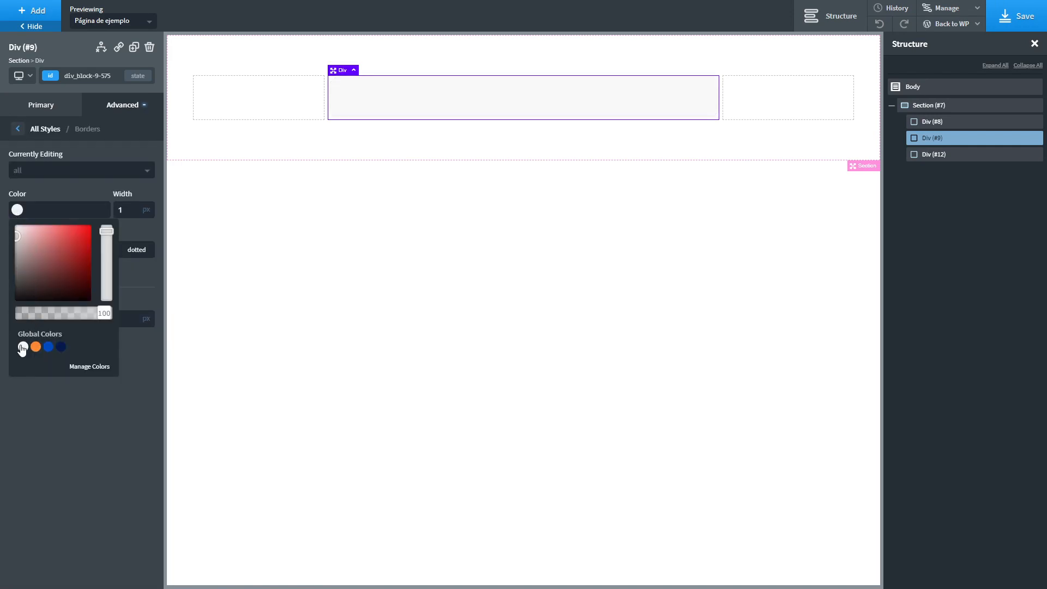
click(23, 347)
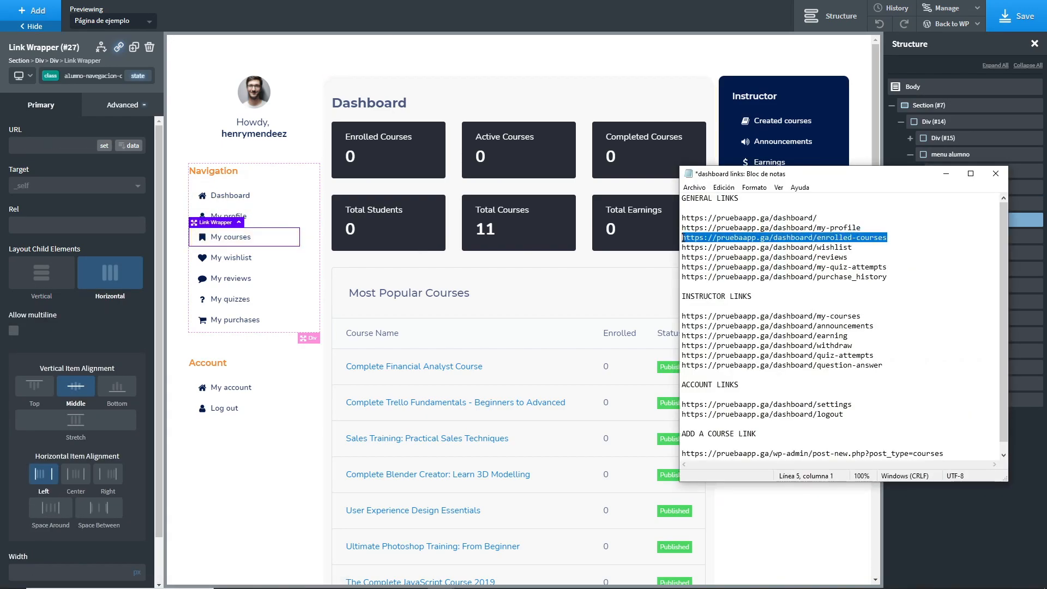
click(230, 278)
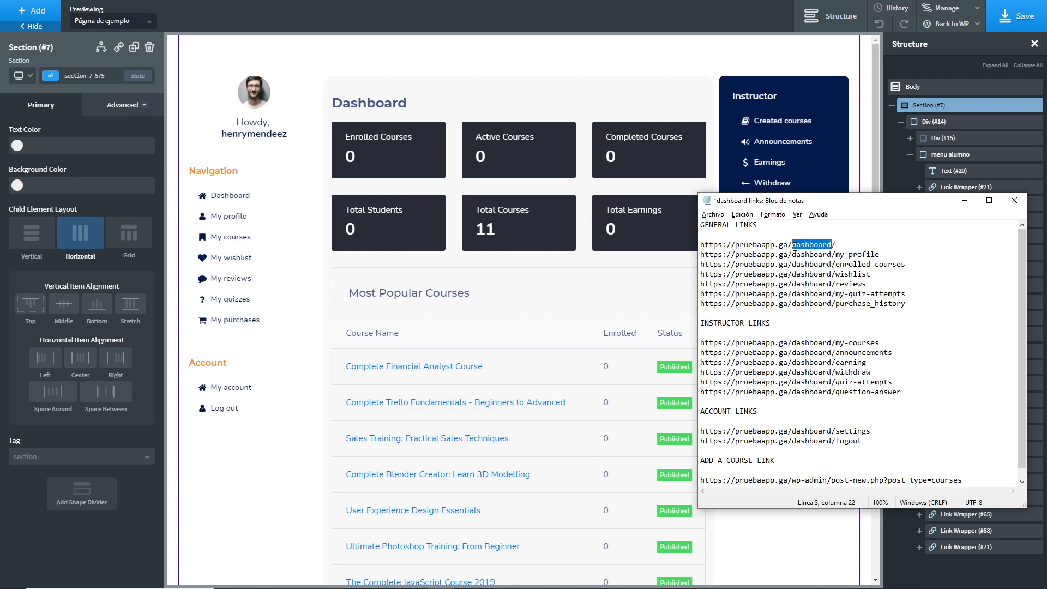
click(829, 245)
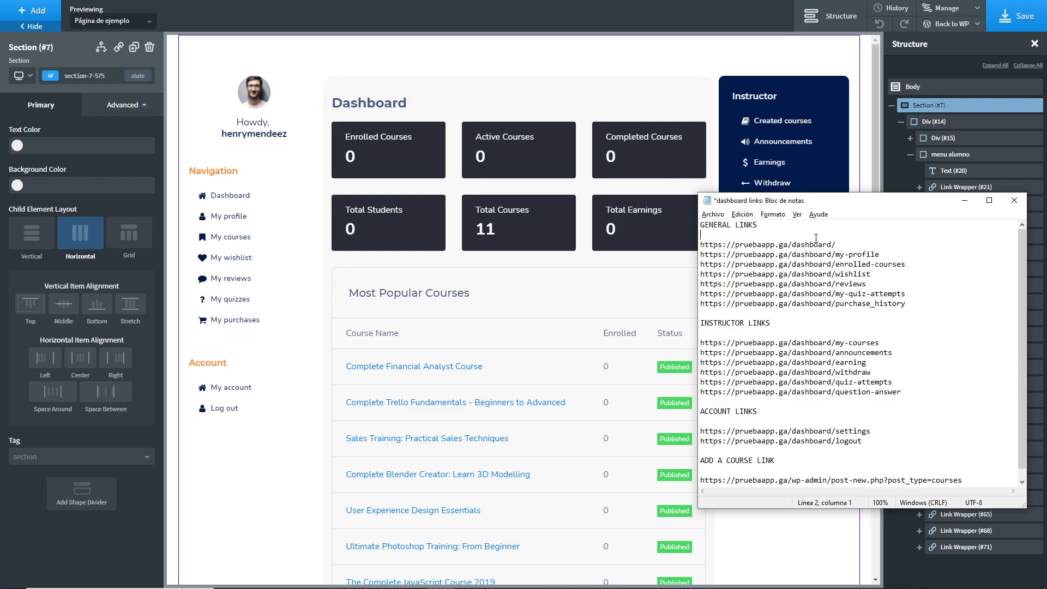
click(792, 245)
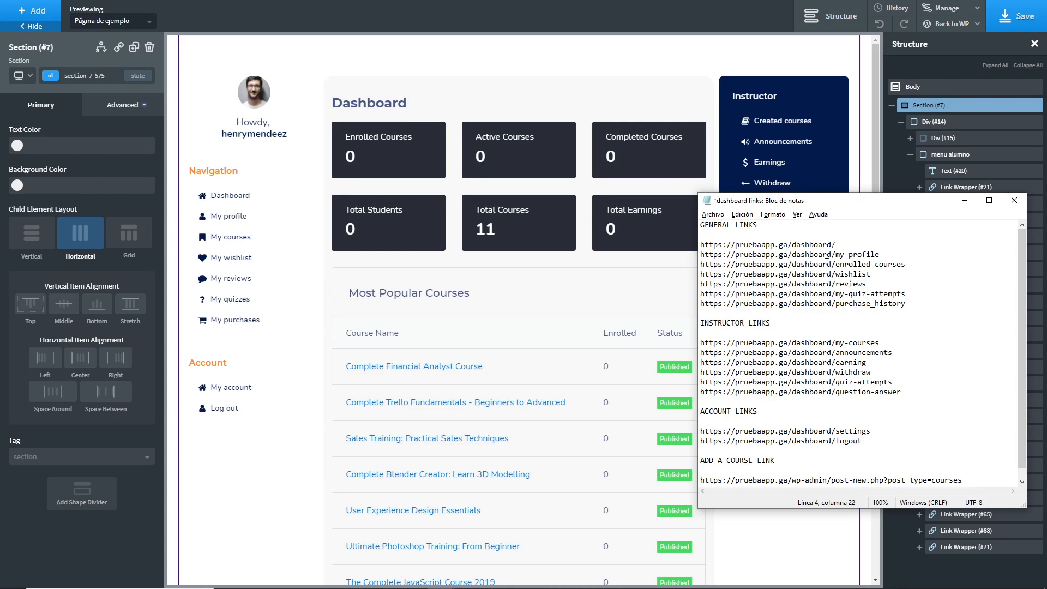
click(884, 253)
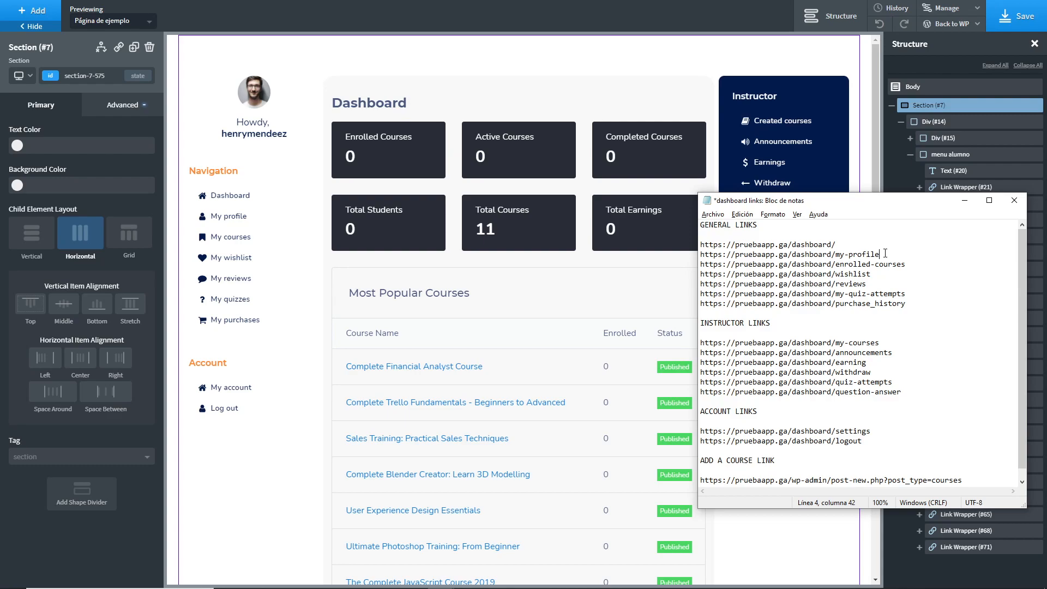
click(1014, 201)
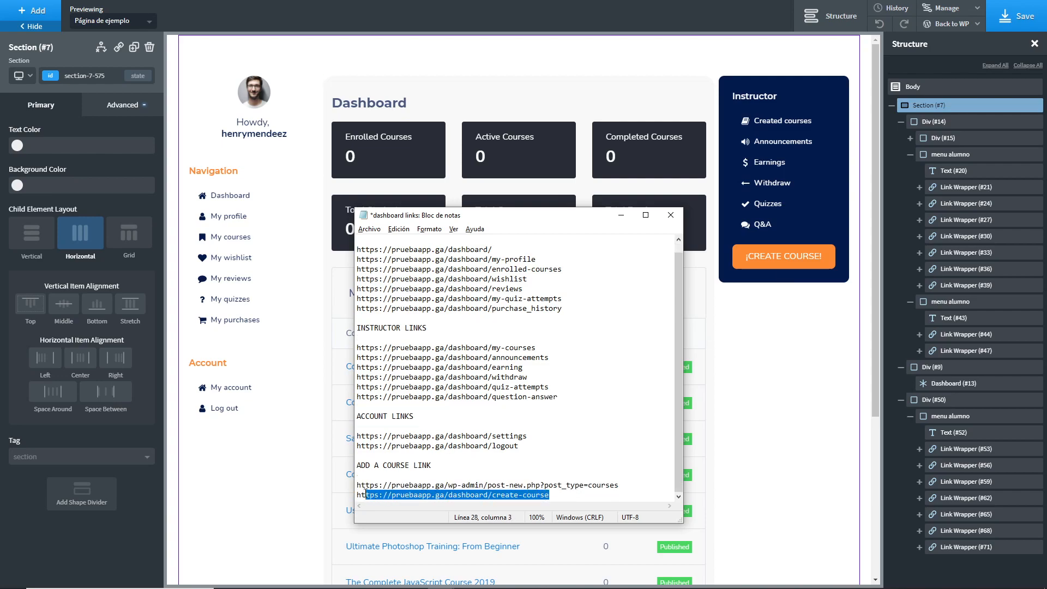
Step: Put away the Notepad link notes so the three-column dashboard shows in full
click(450, 495)
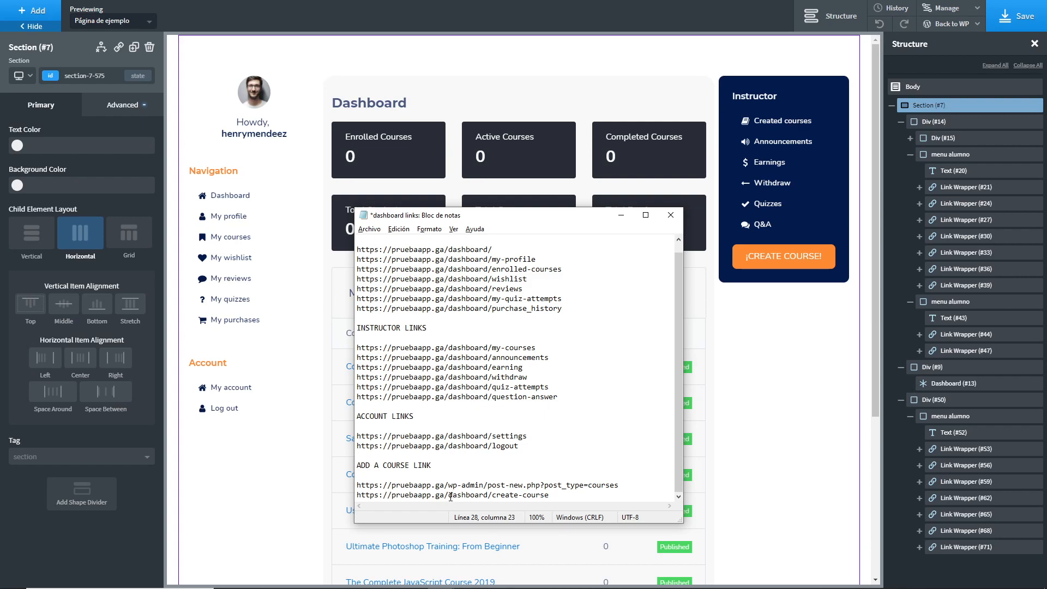
double_click(468, 495)
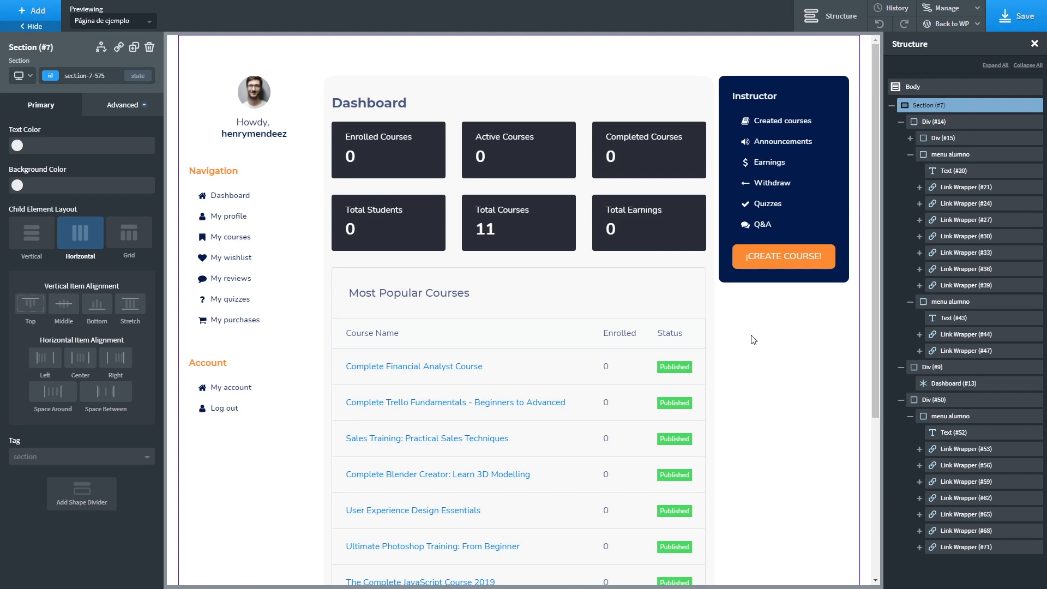
Step: Save the dashboard page and reach it from the site's frontend home page
click(999, 15)
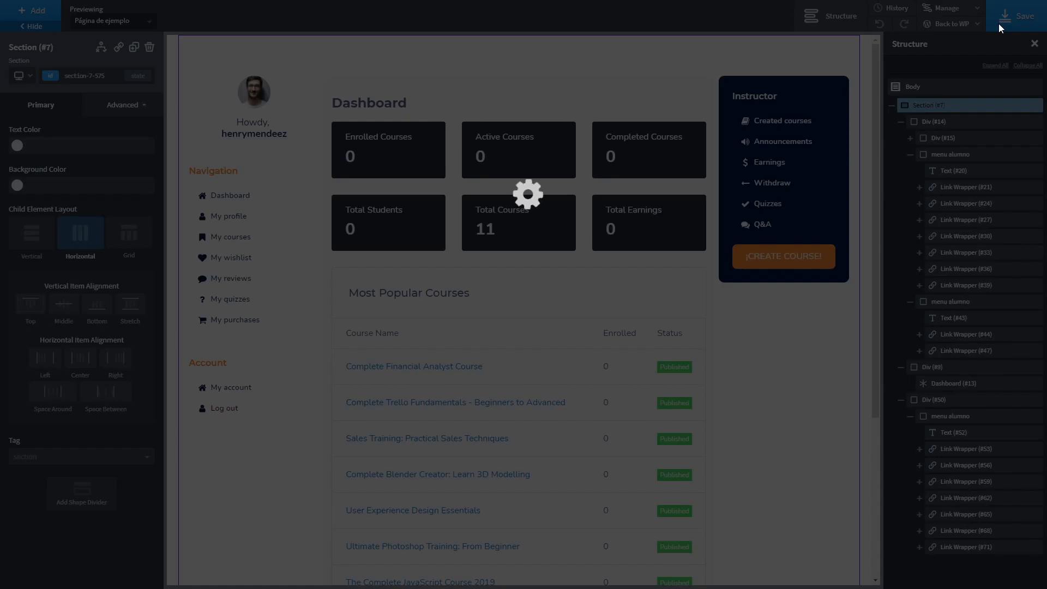
click(951, 24)
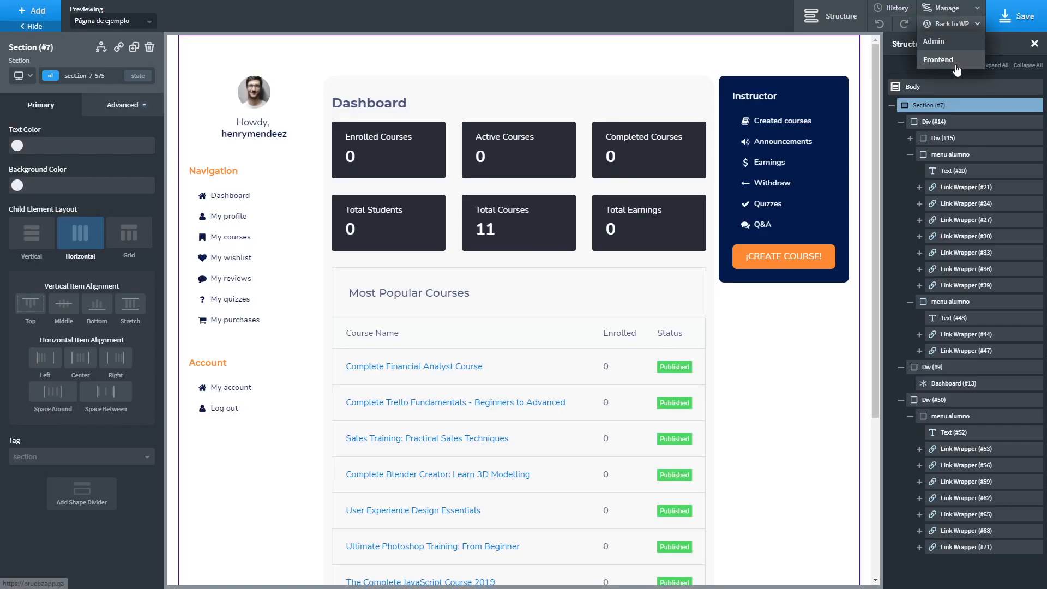
click(938, 59)
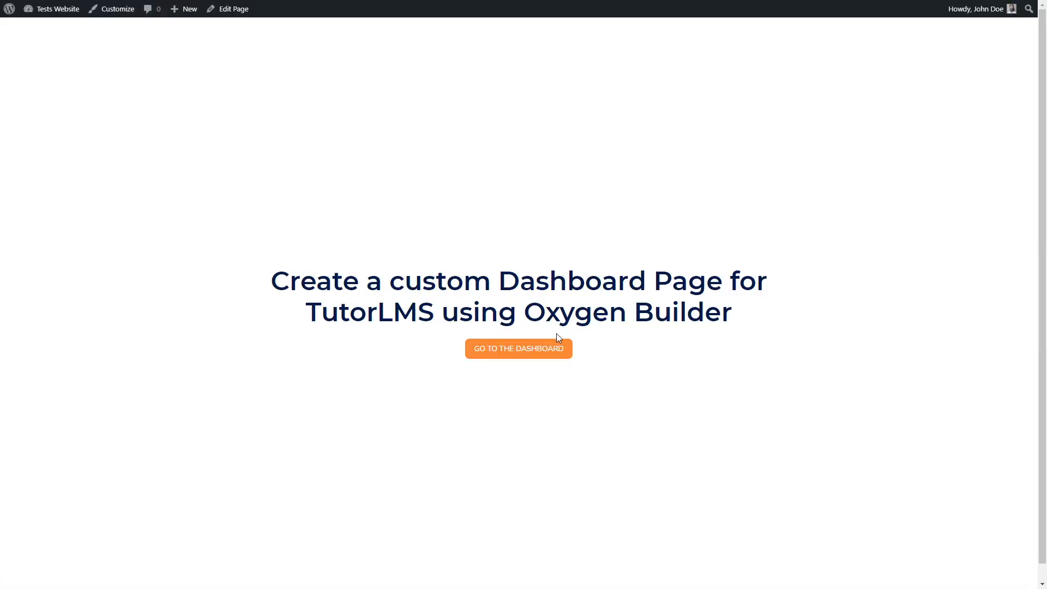
click(519, 349)
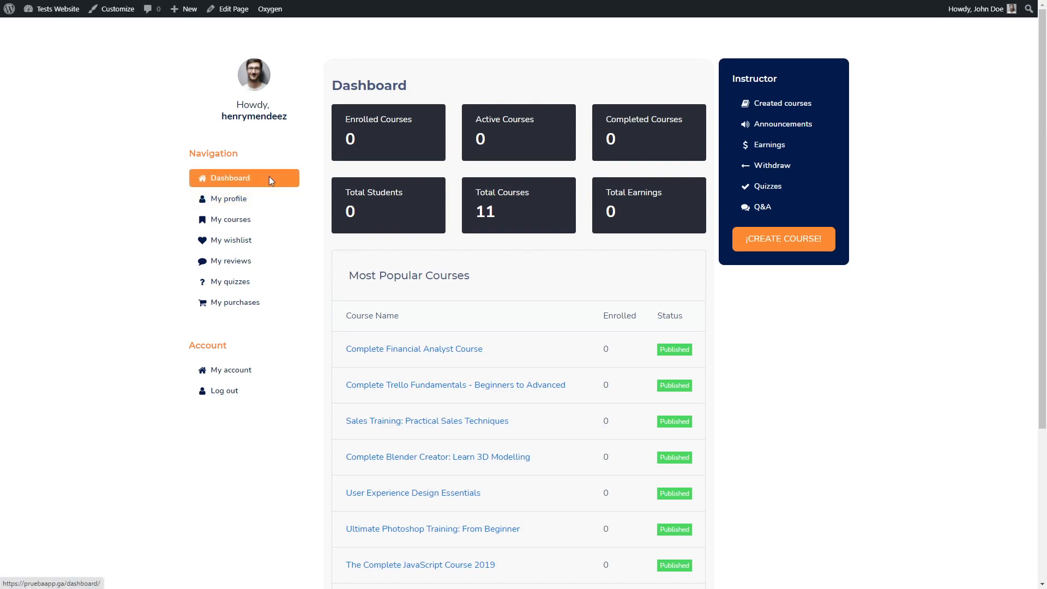
mouse_move(279, 185)
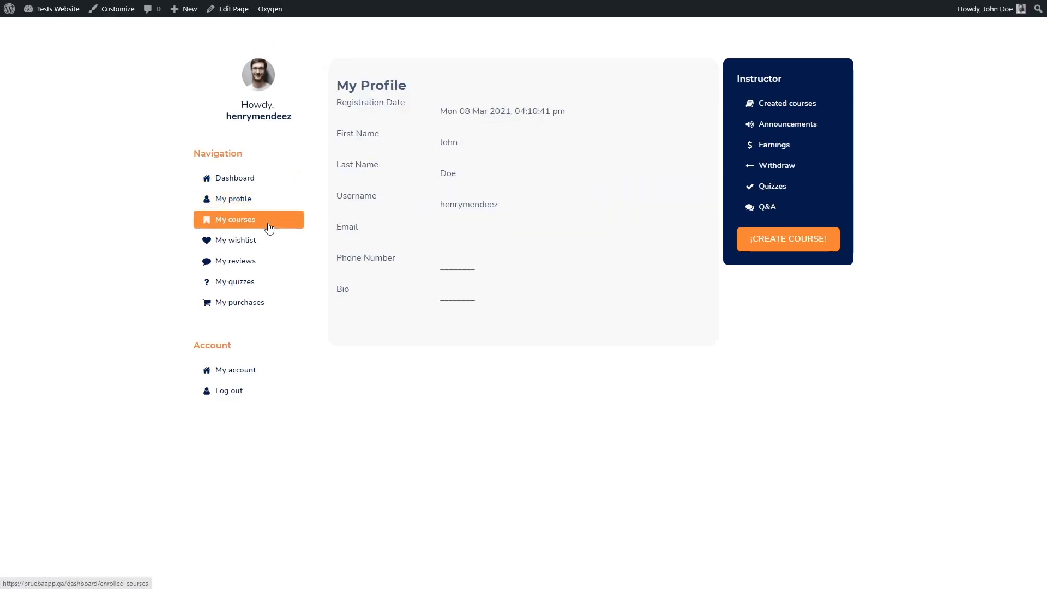
Step: Verify My courses, My wishlist, created courses, Announcements and create-course links open their pages
click(235, 219)
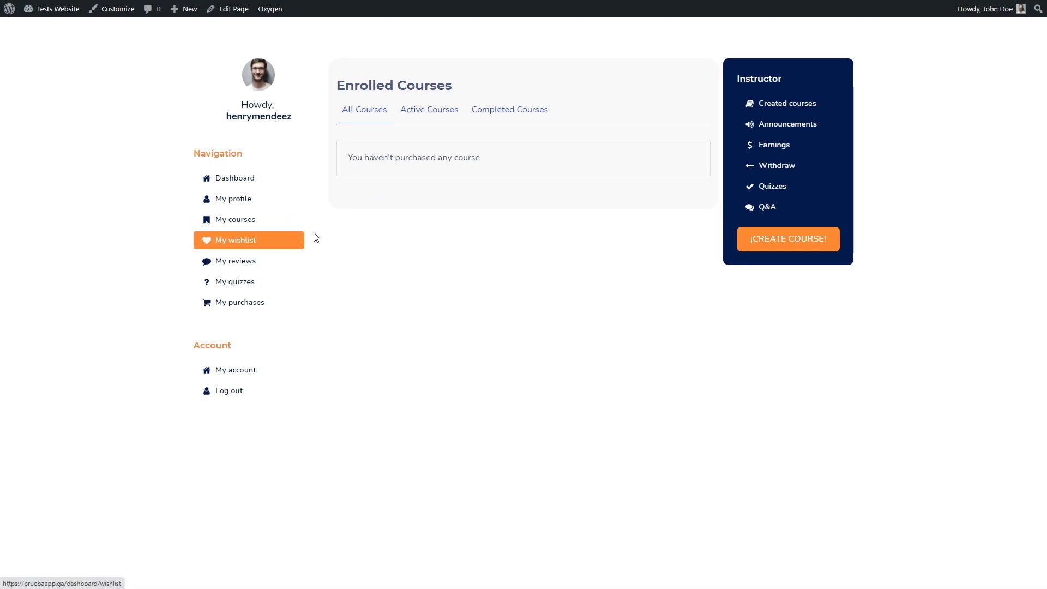
click(236, 240)
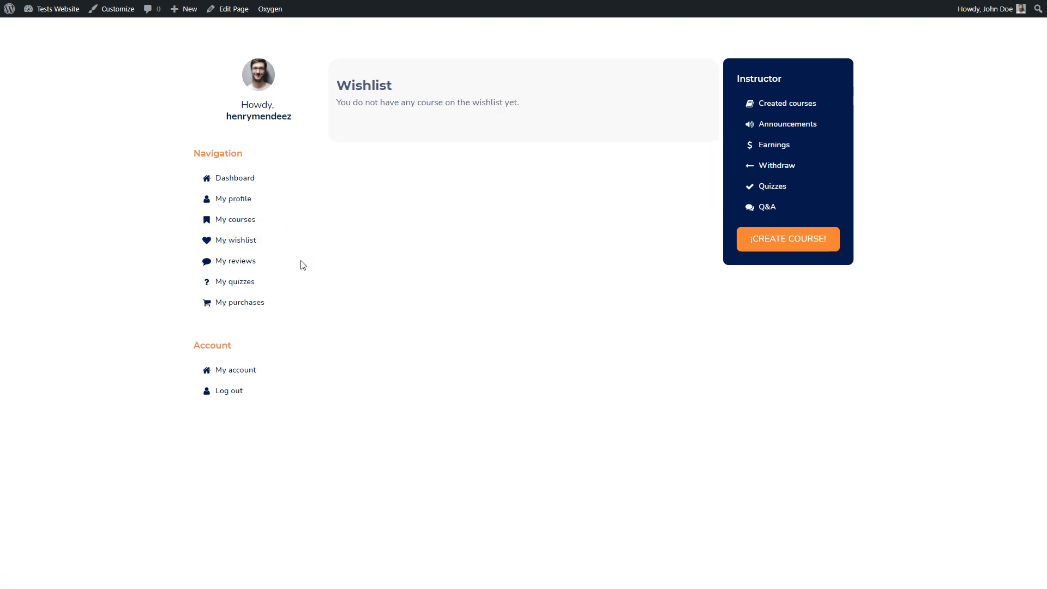
click(236, 261)
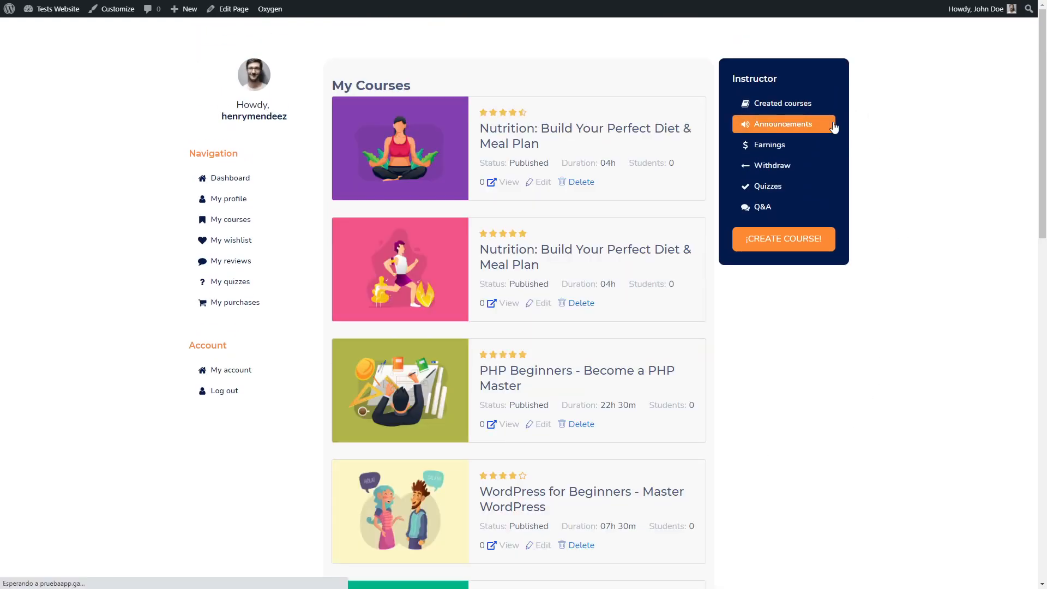
click(783, 123)
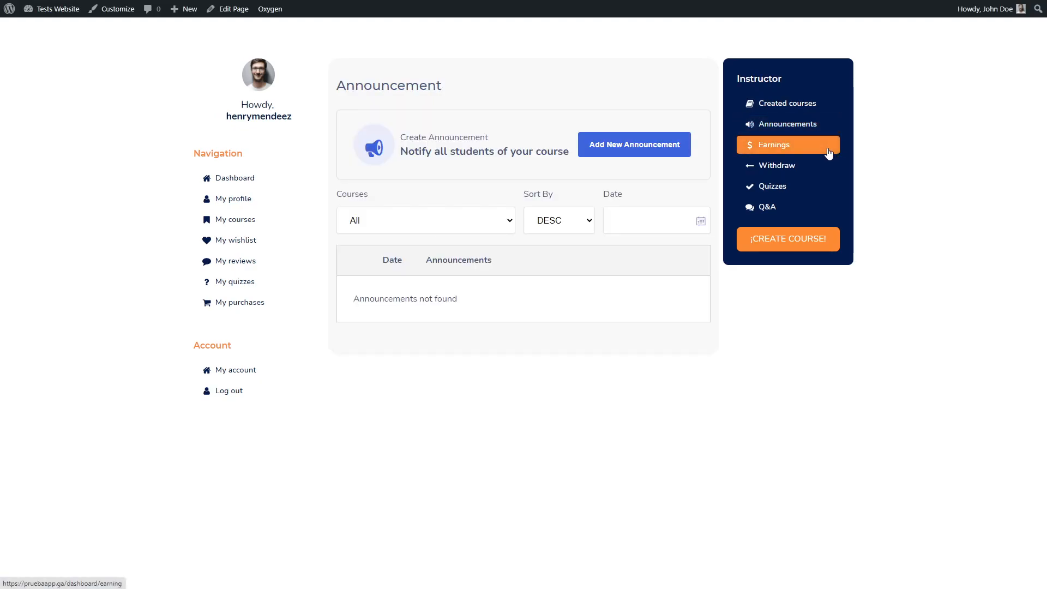
mouse_move(807, 240)
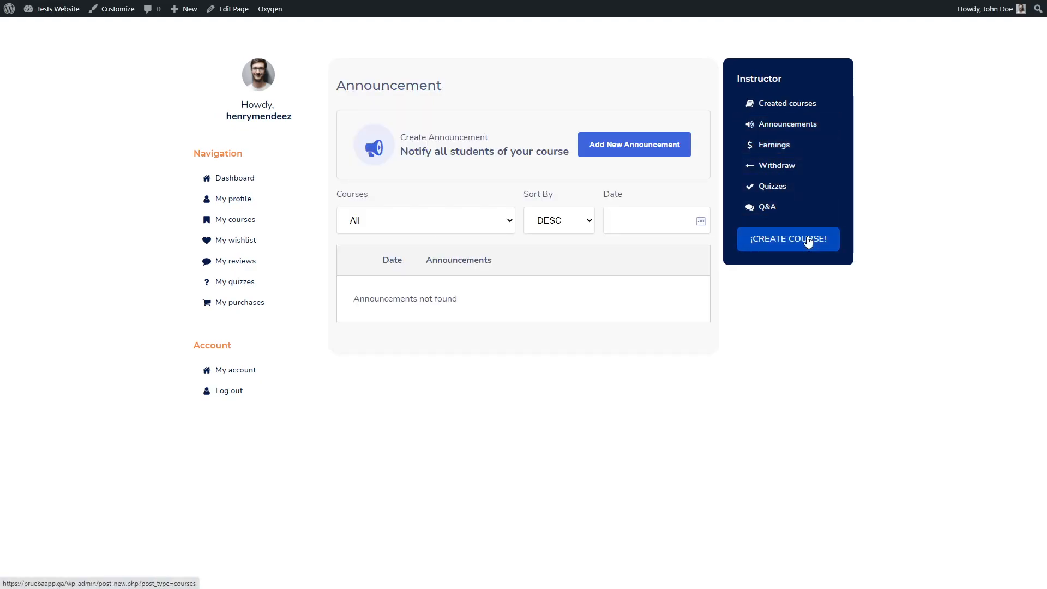
mouse_move(788, 251)
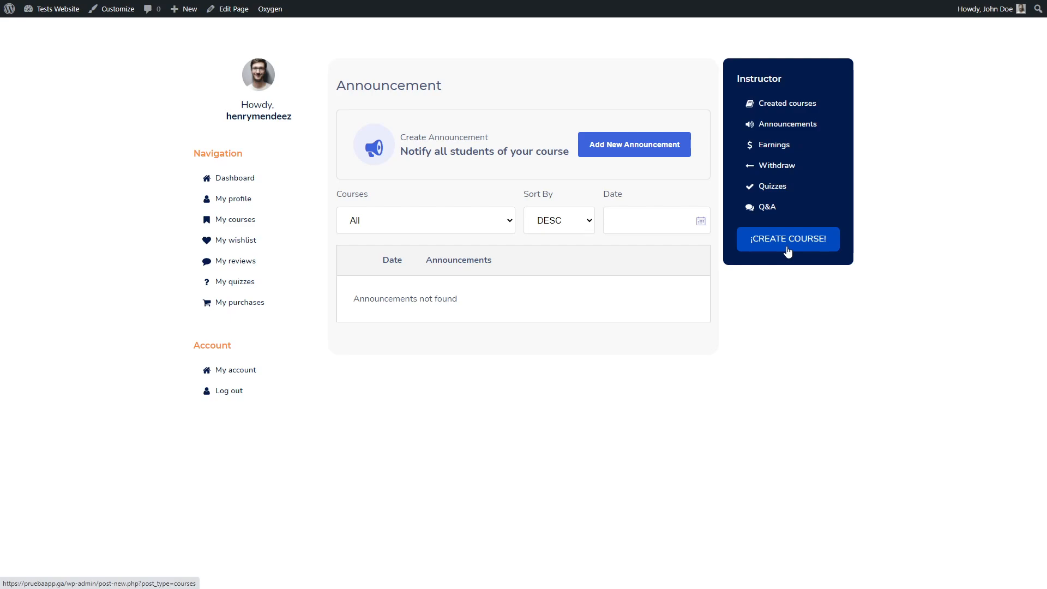
click(787, 239)
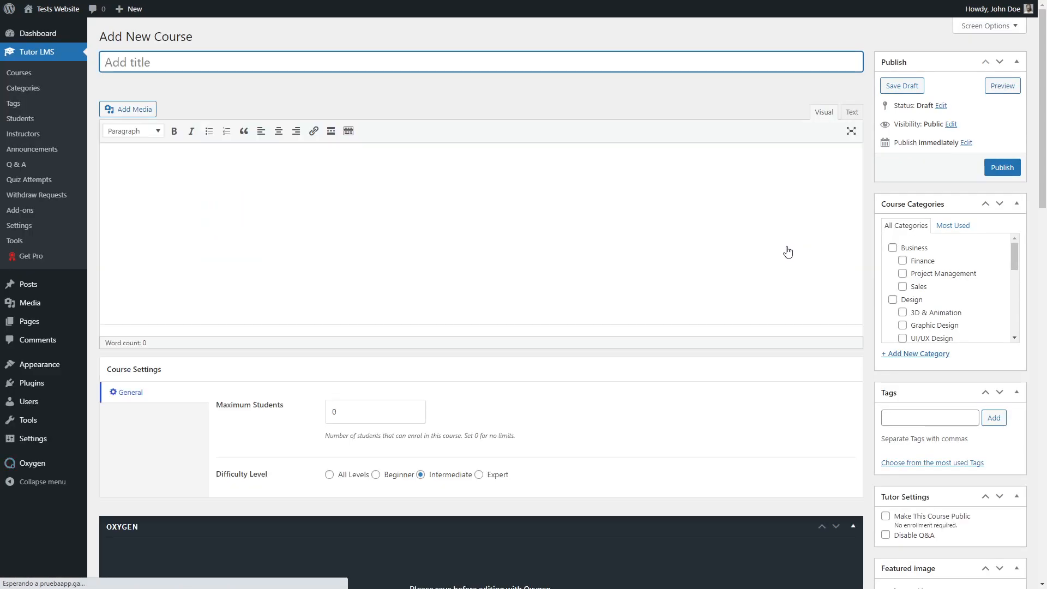